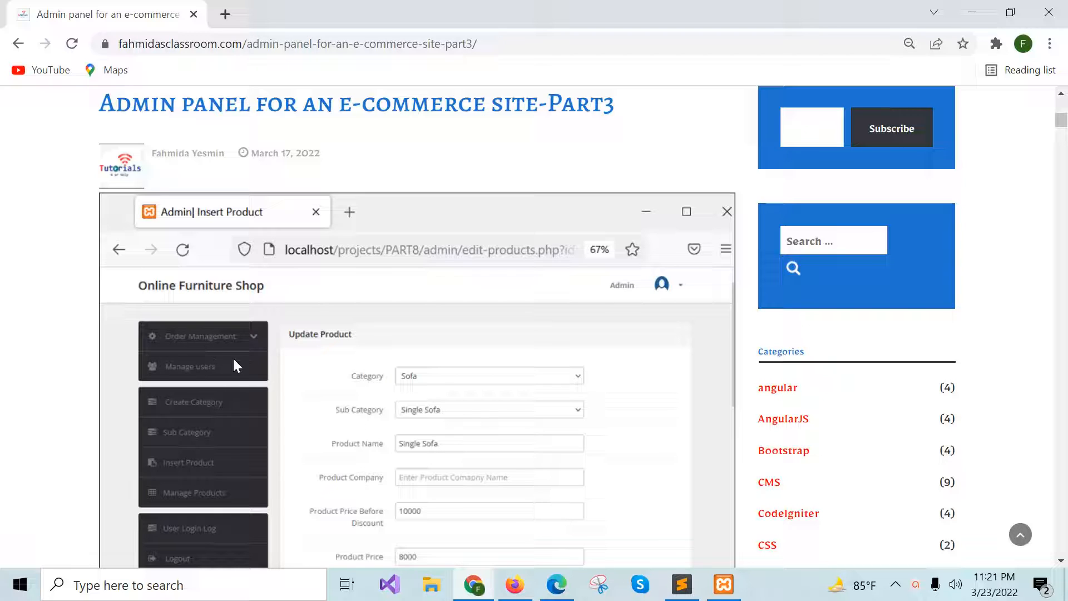
mouse_move(236, 350)
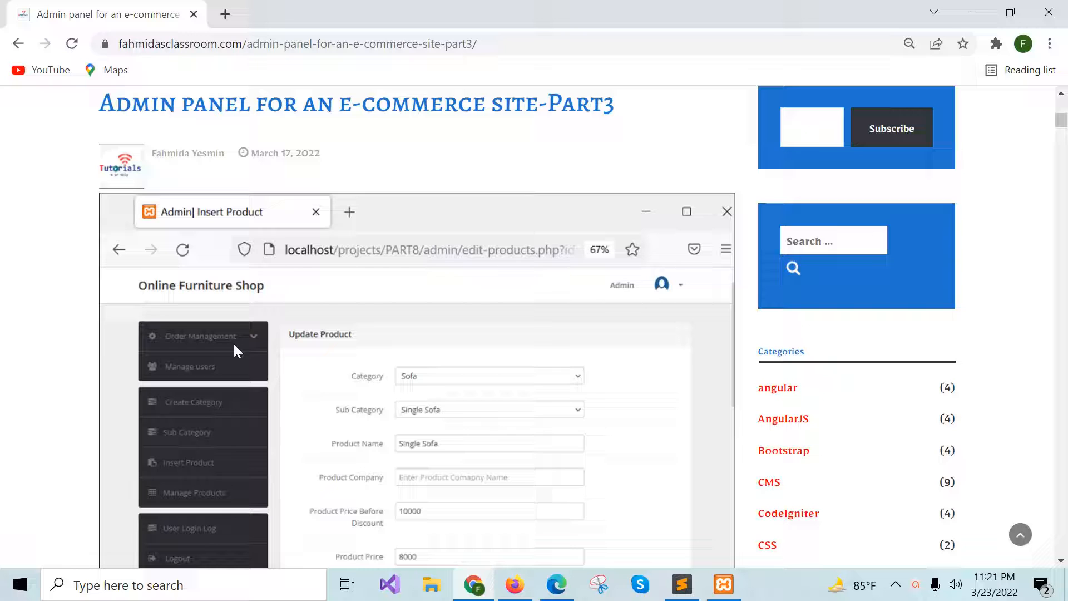
Scroll the tutorial past the screenshot to step 01's edit-category.php code
scroll("down", 3)
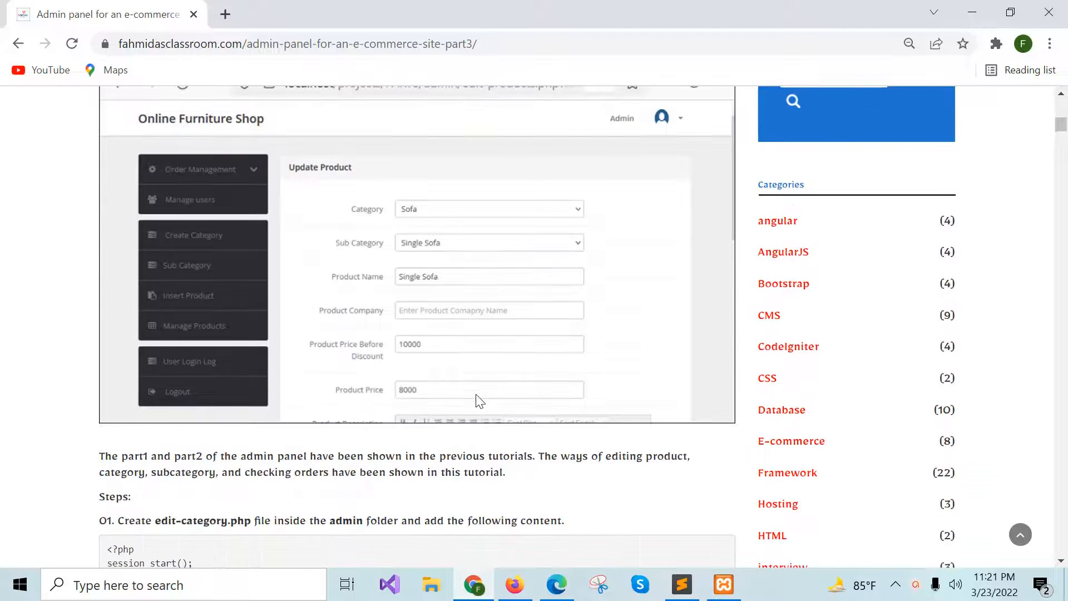
scroll("down", 3)
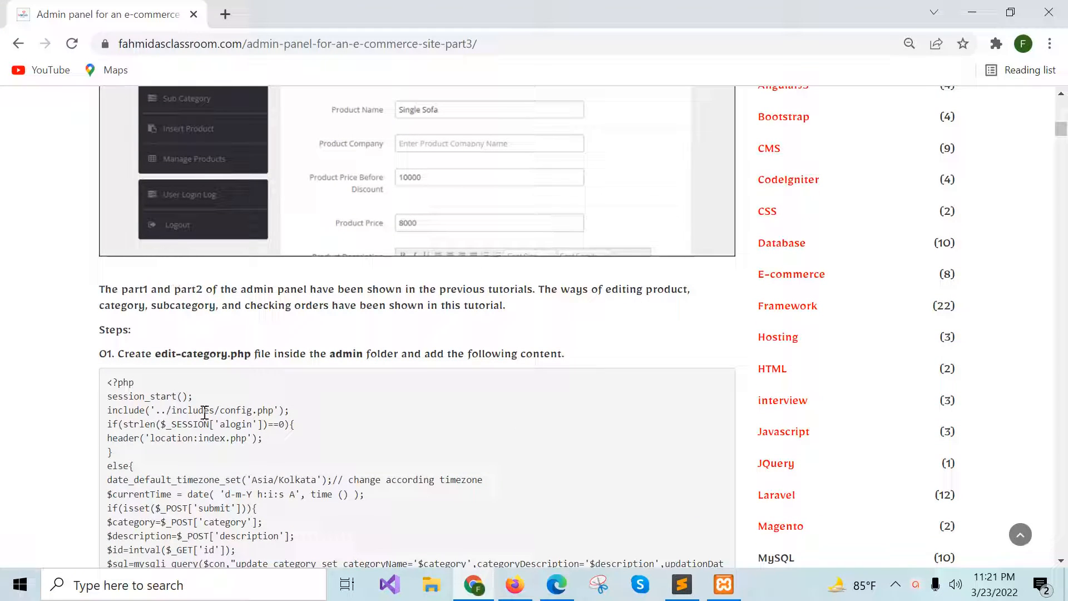
mouse_move(208, 333)
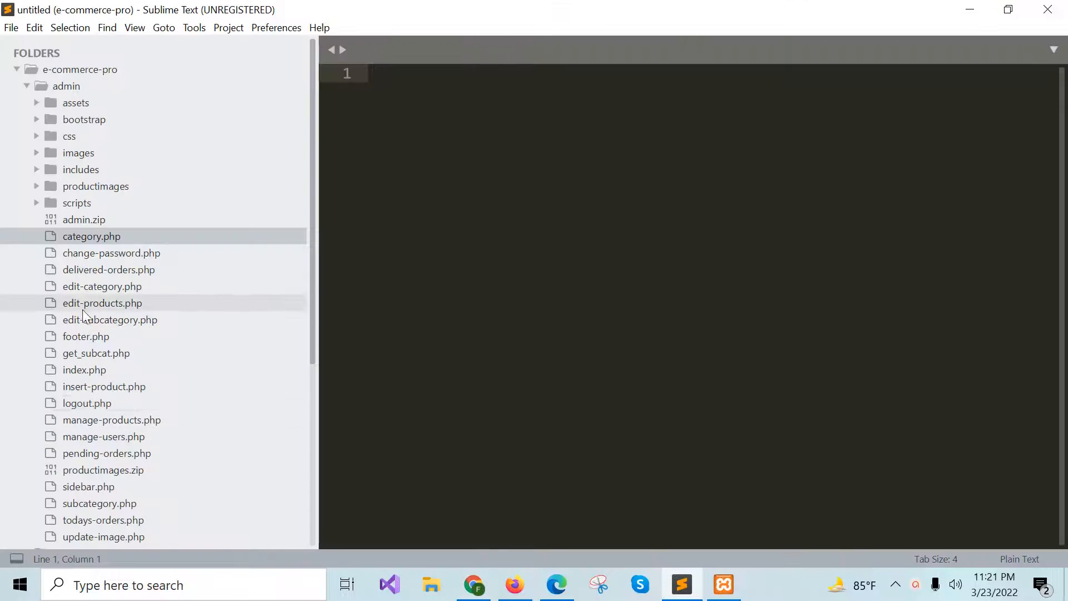
mouse_move(157, 350)
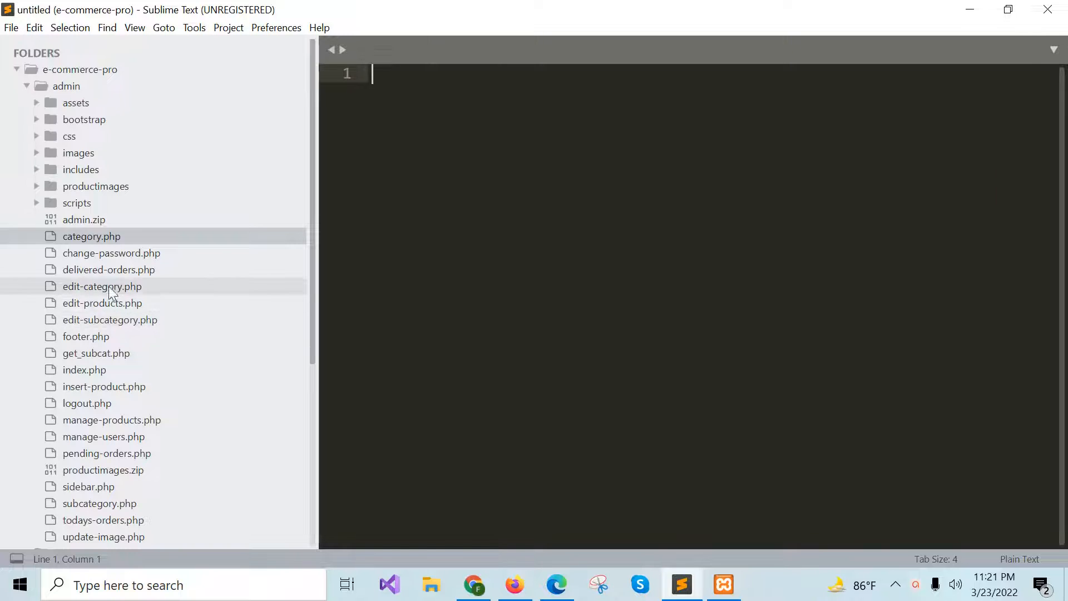
View edit-category.php from the admin folder and read through its update-category code
double_click(101, 286)
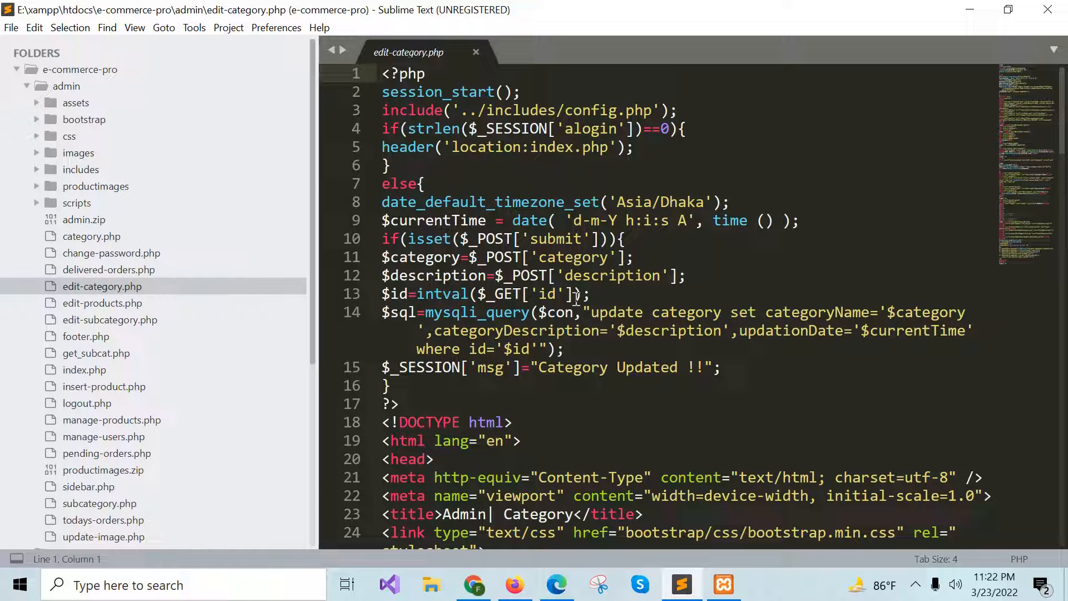
scroll("down", 3)
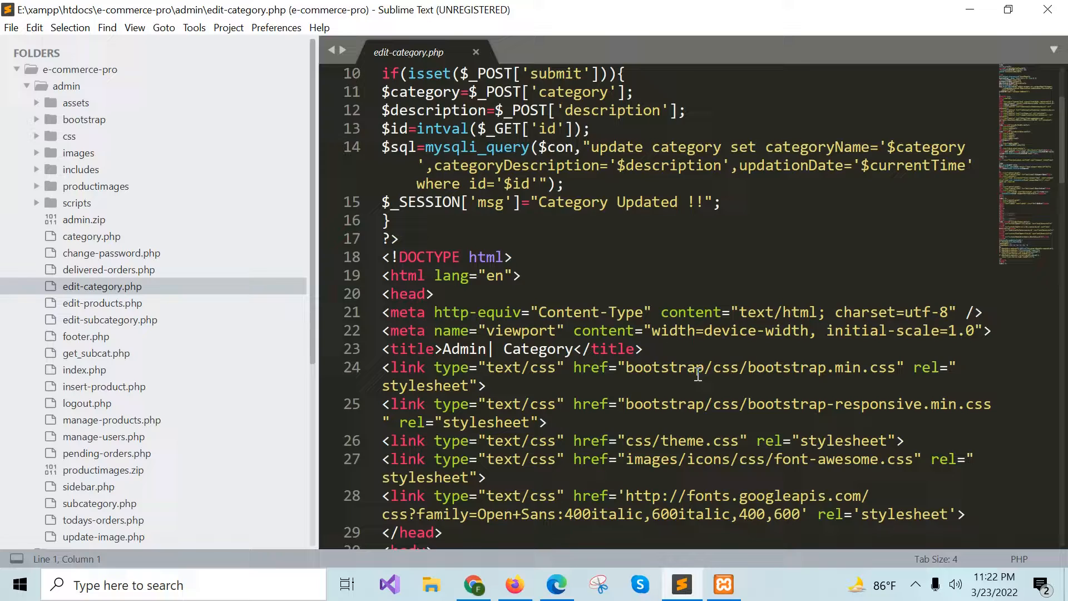
scroll("down", 3)
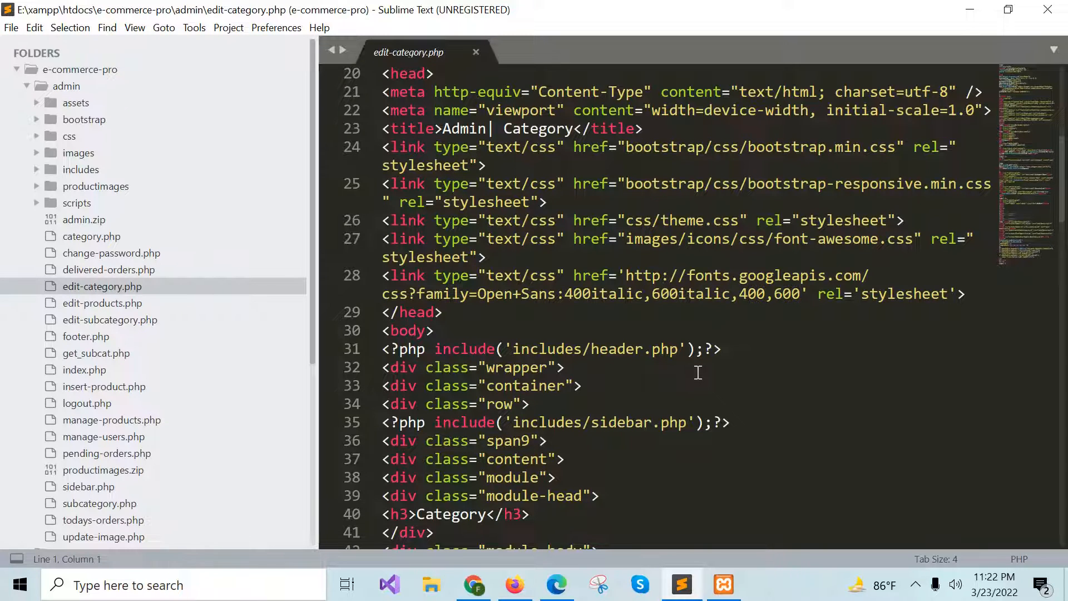
scroll("down", 3)
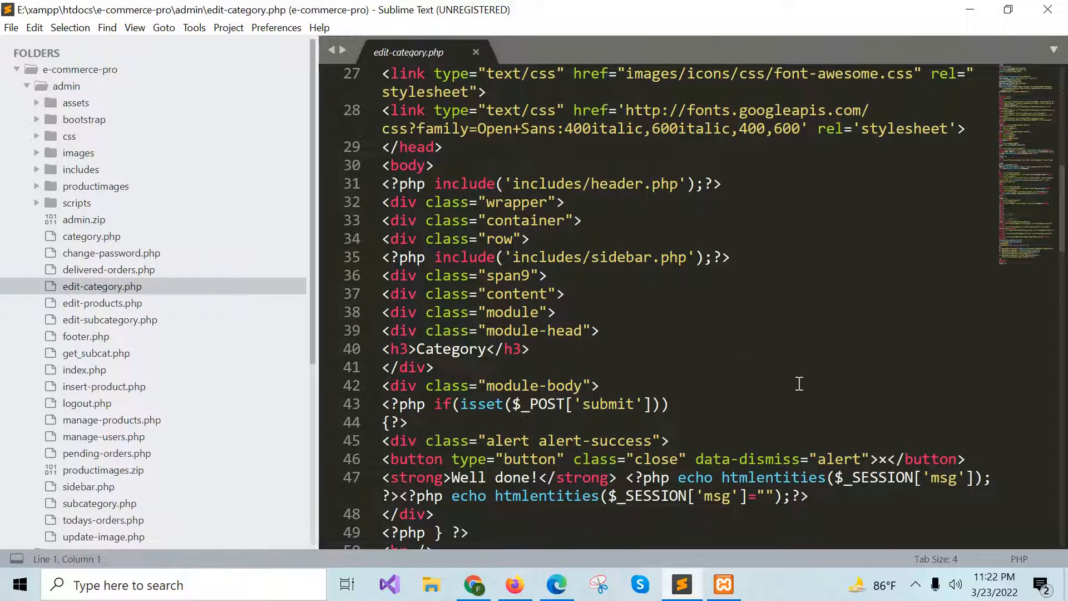
scroll("down", 3)
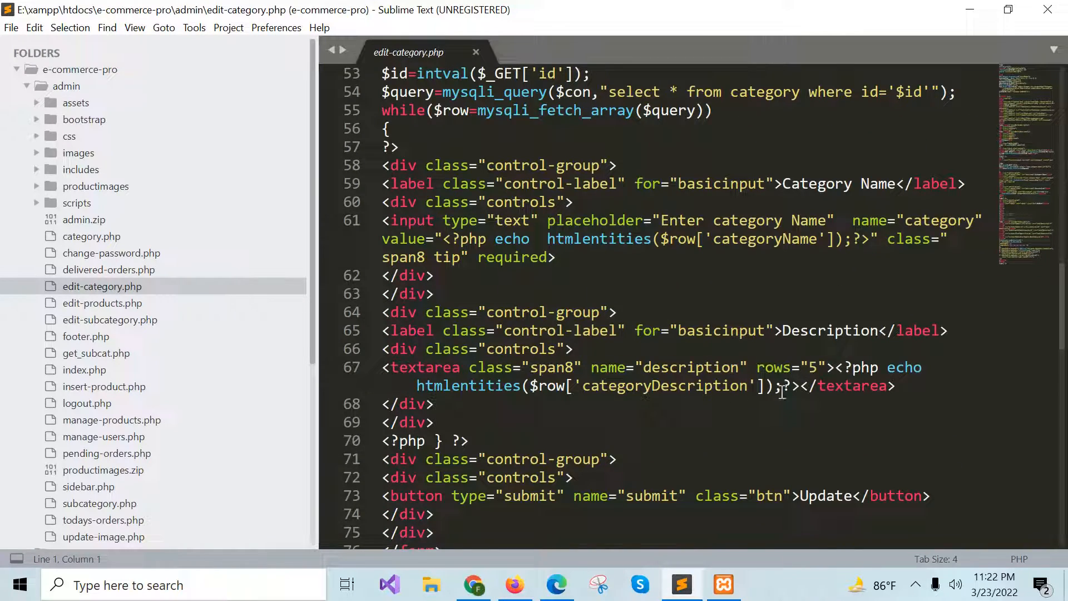
scroll("down", 3)
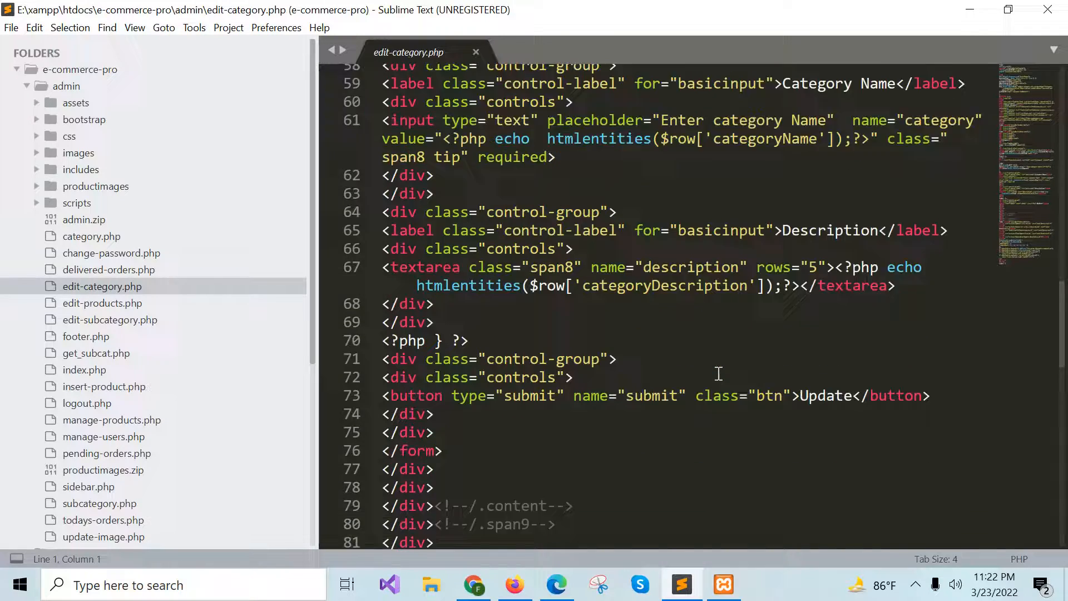
scroll("down", 3)
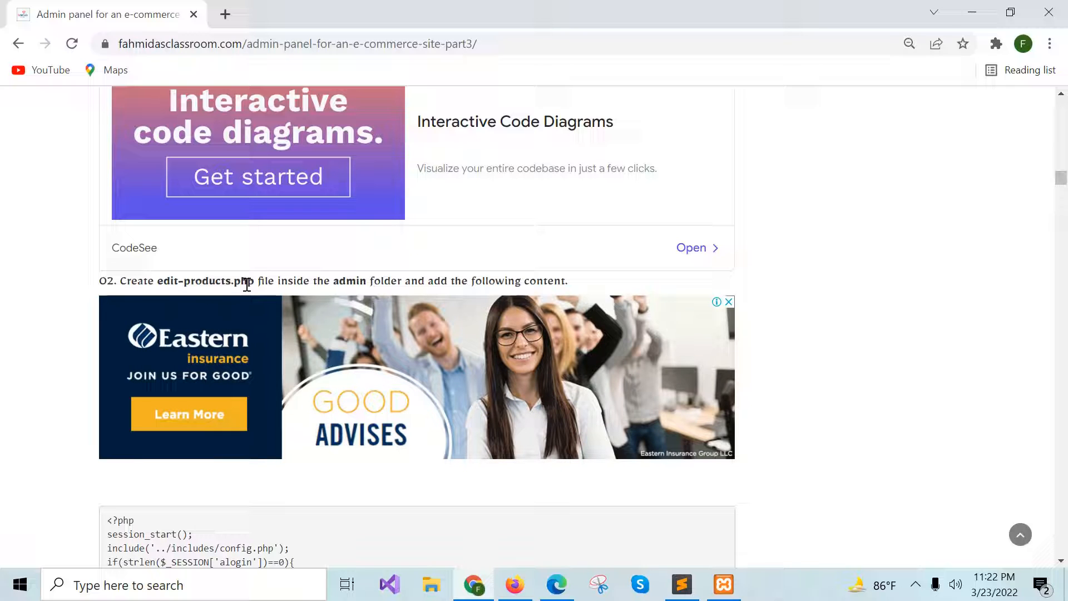
Read tutorial steps 02-04 down to delivered-orders.php, then return to the code editor
scroll("down", 3)
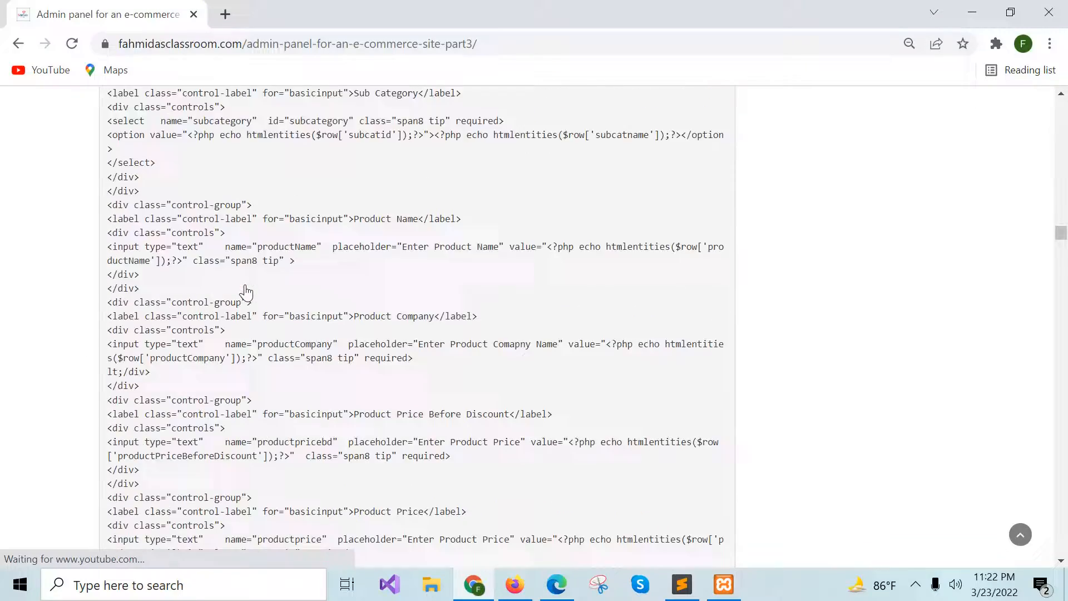
scroll("down", 3)
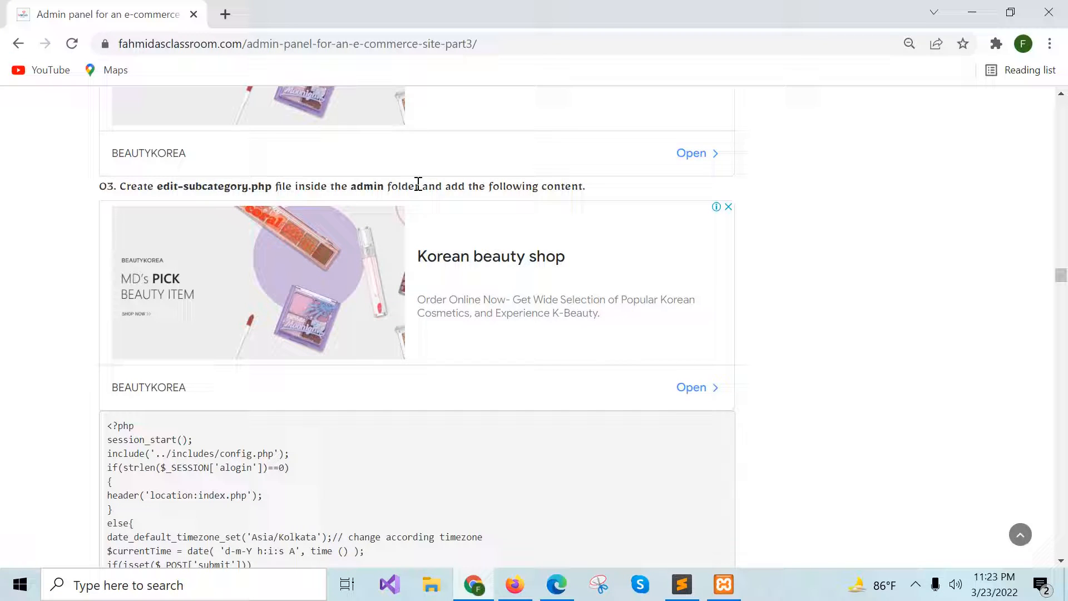
mouse_move(467, 401)
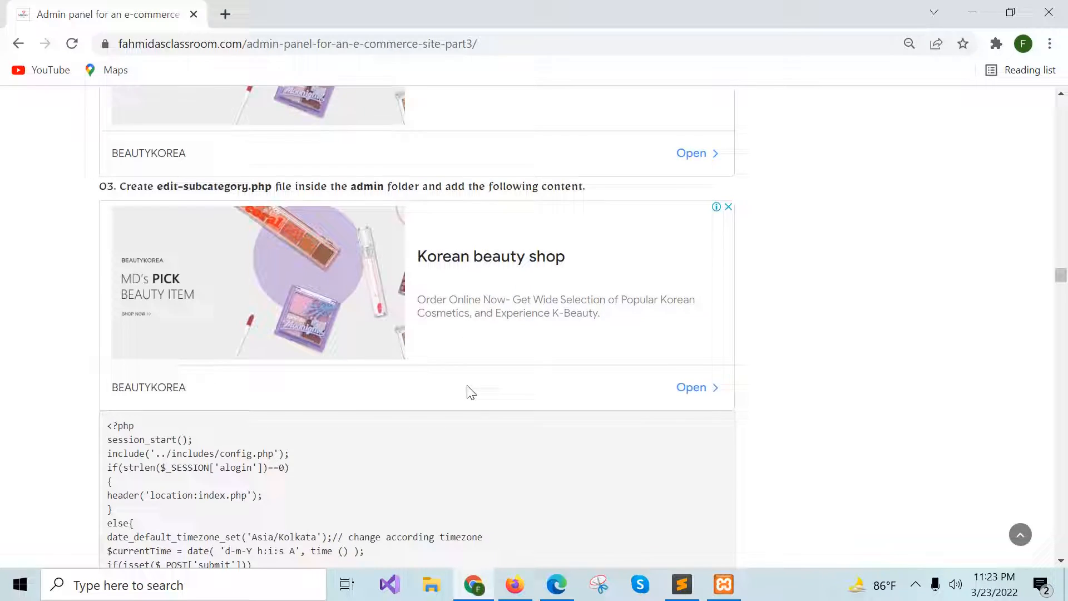
scroll("down", 3)
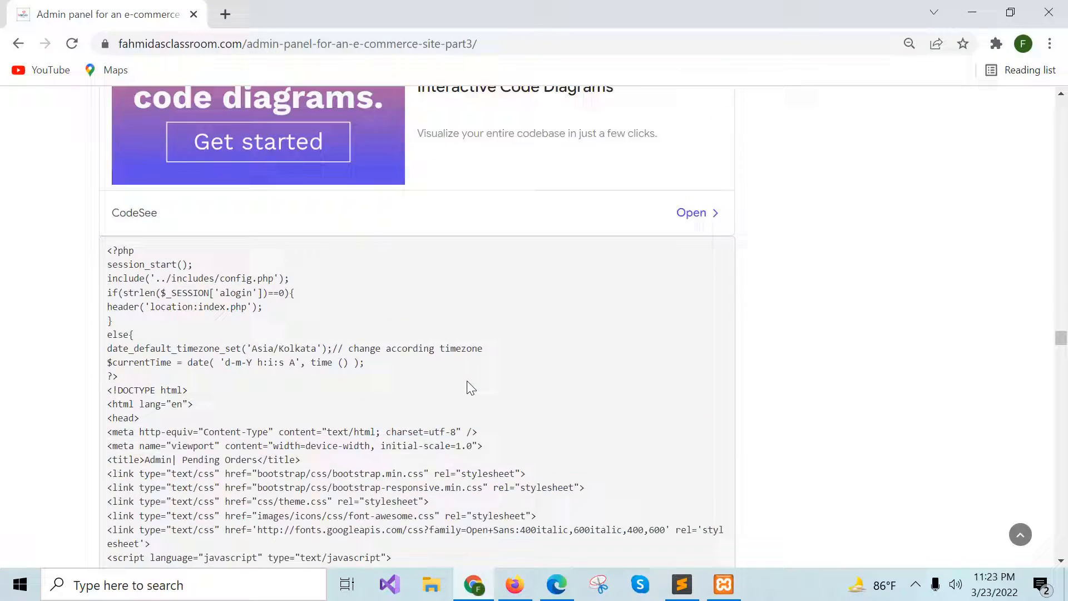
scroll("up", 3)
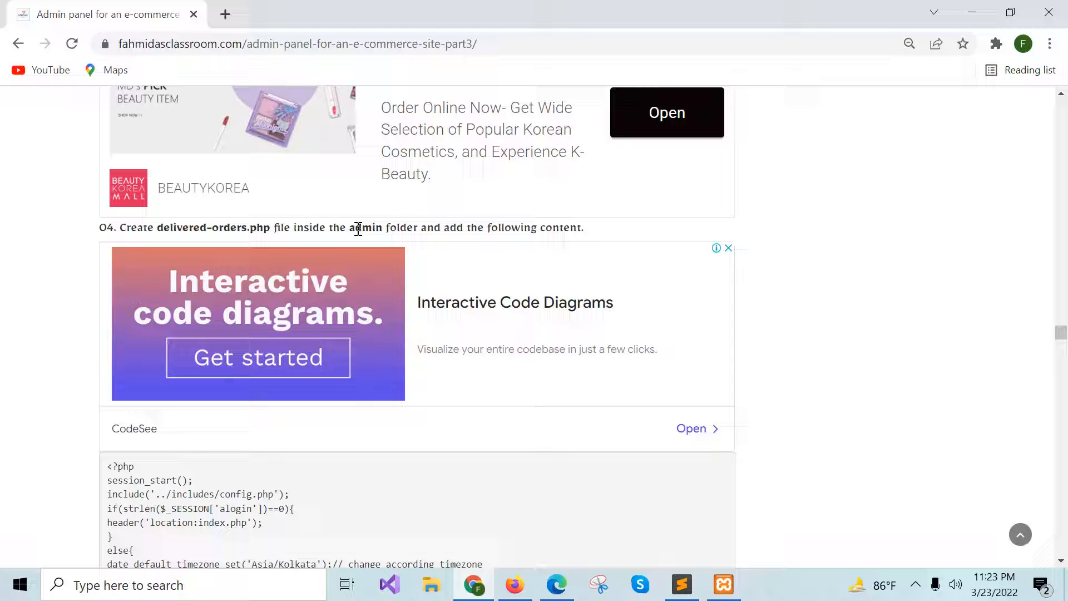
scroll("down", 3)
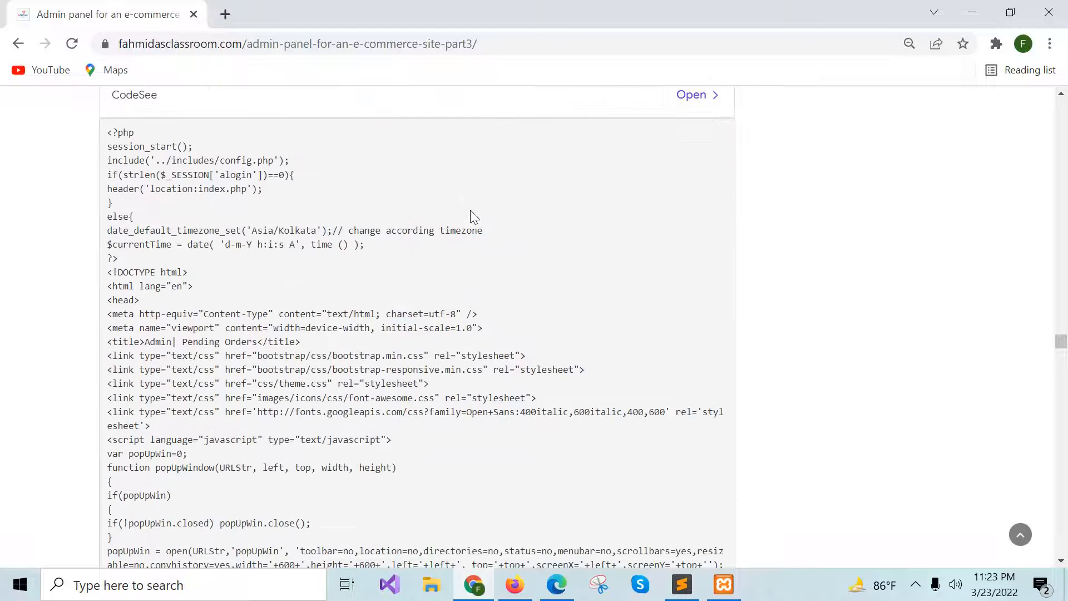
scroll("down", 3)
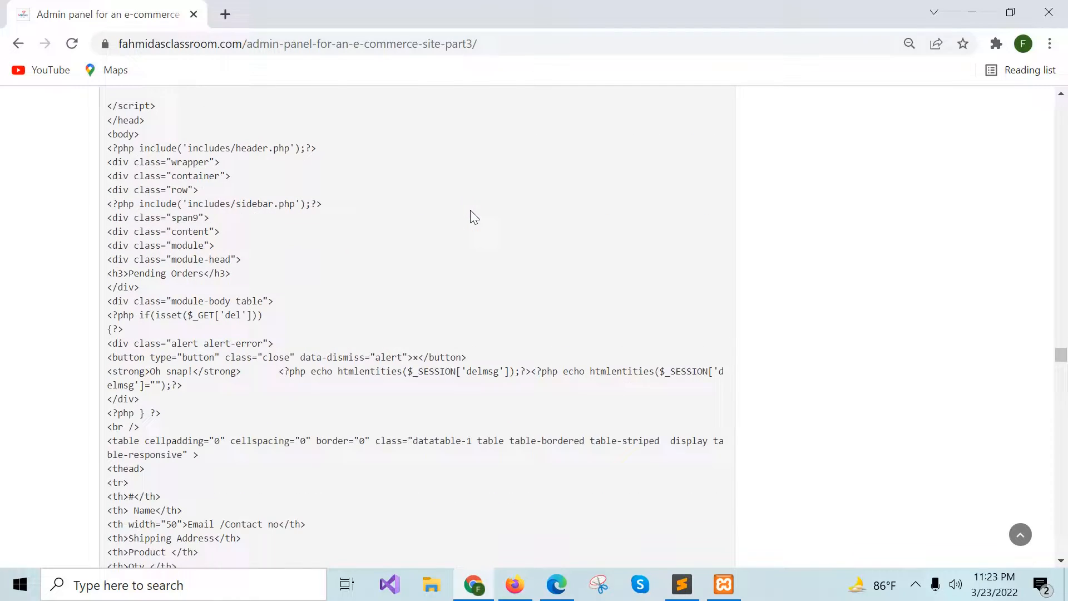
scroll("up", 3)
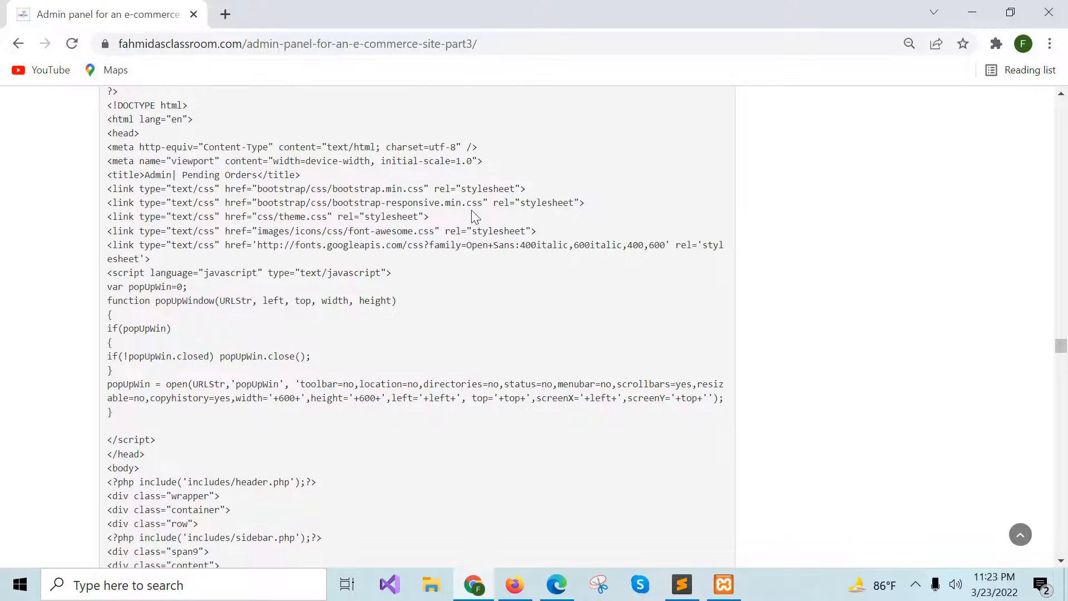
left_click(679, 584)
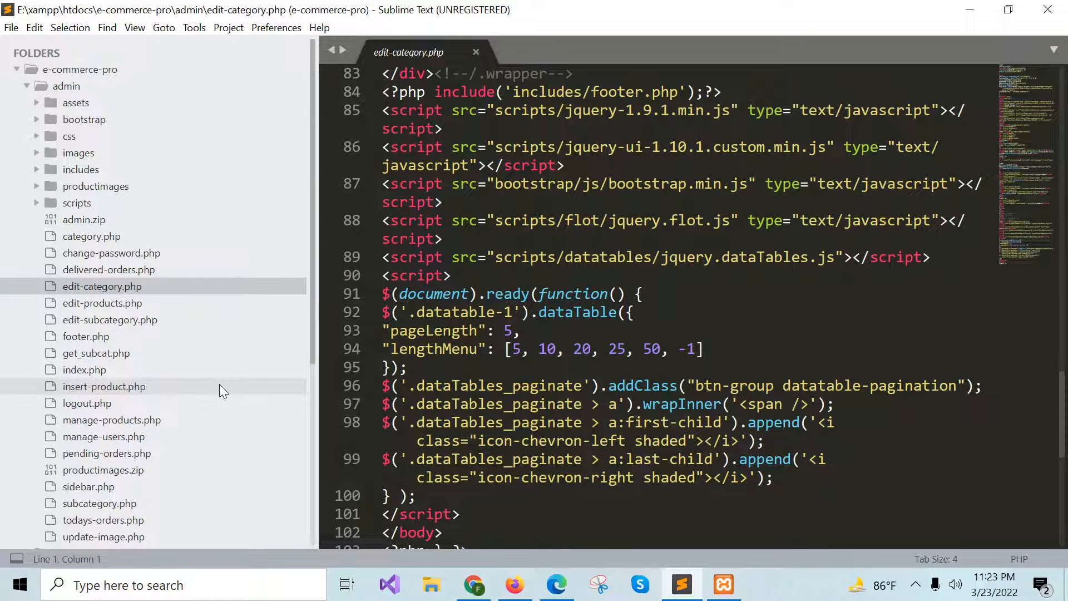
mouse_move(103, 273)
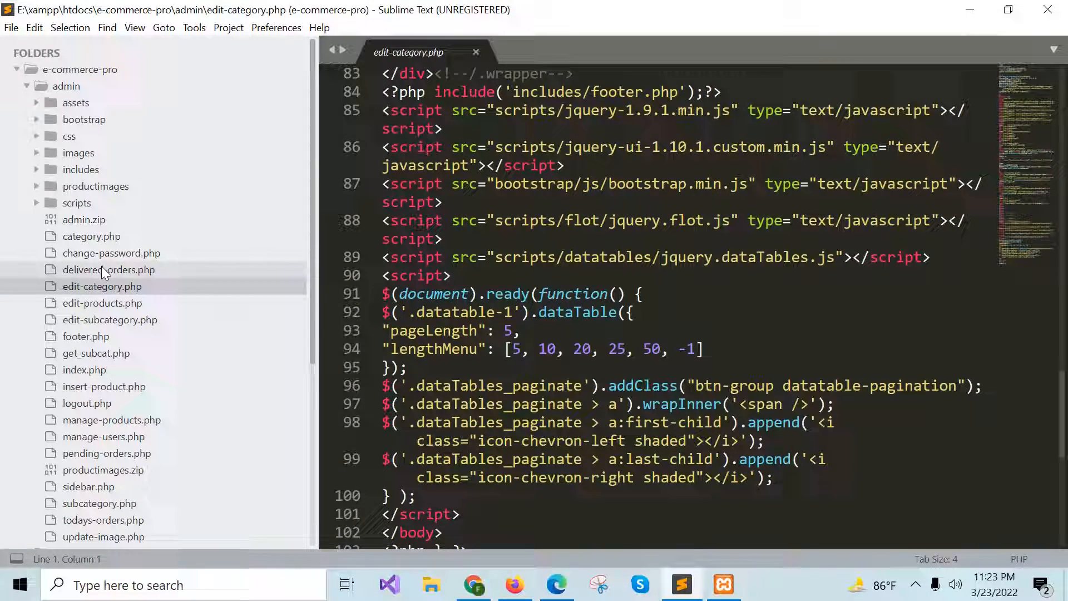
left_click(109, 269)
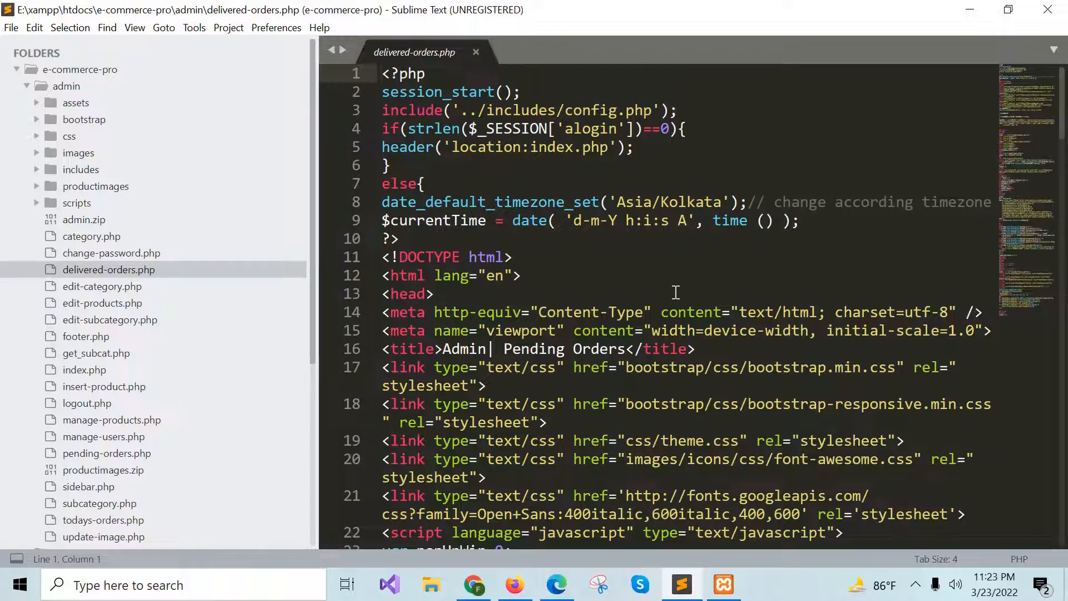
scroll("down", 3)
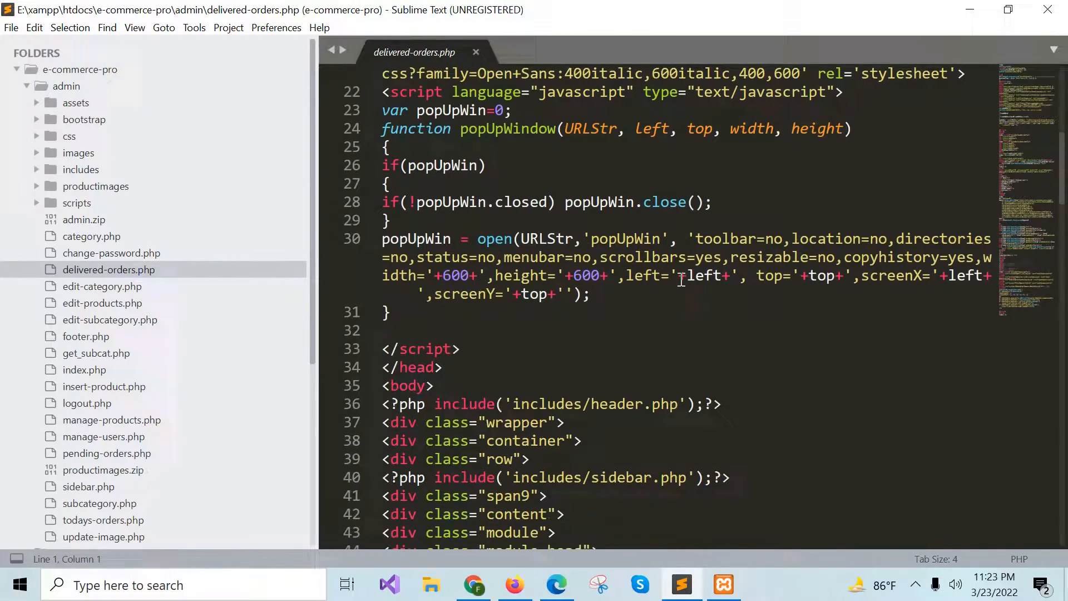
scroll("down", 3)
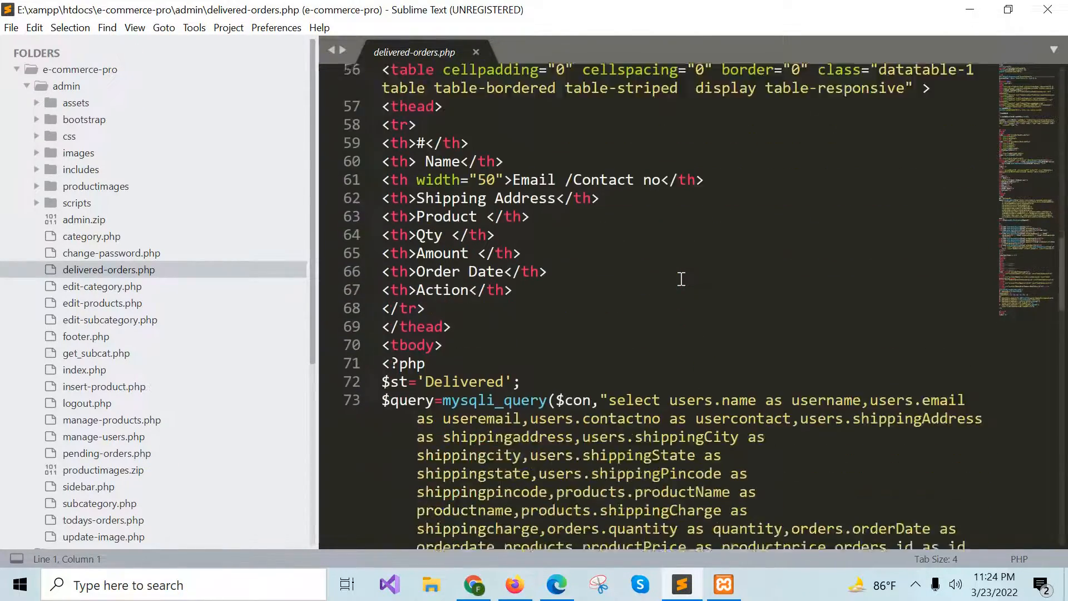
scroll("down", 3)
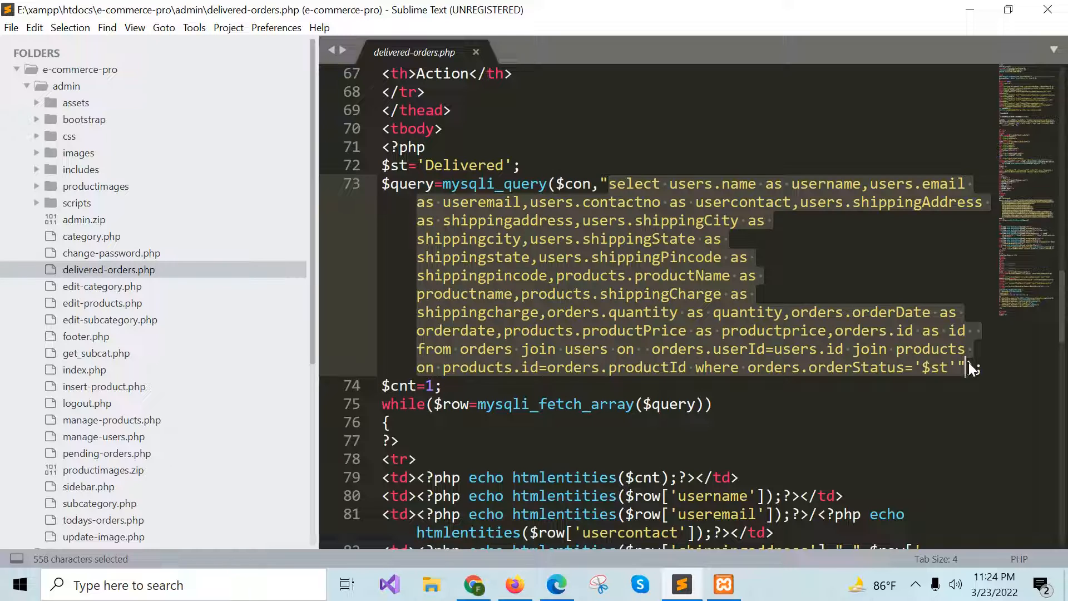
scroll("down", 3)
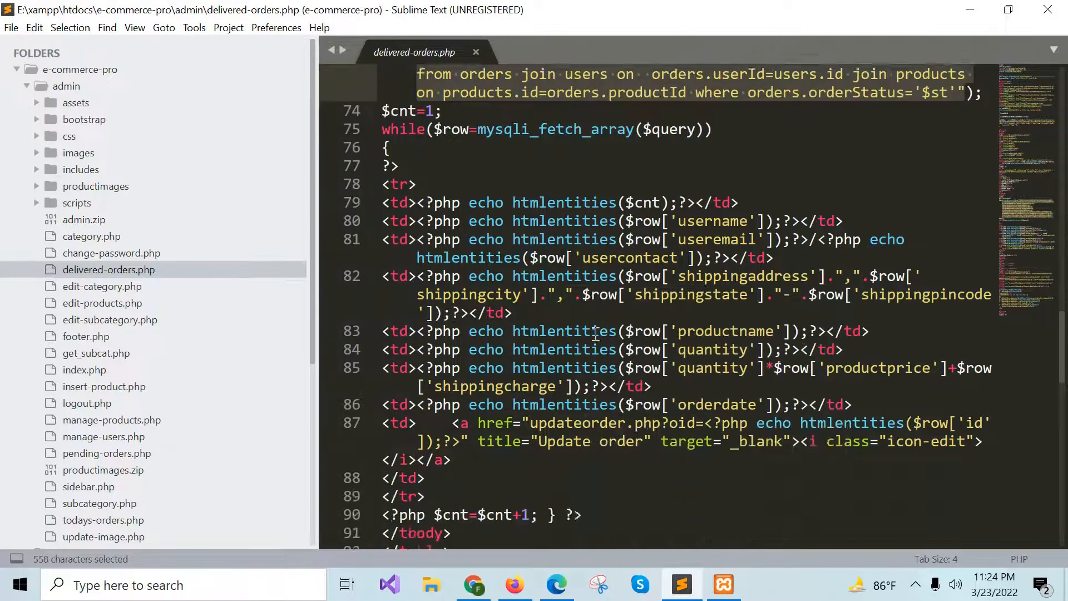
scroll("down", 3)
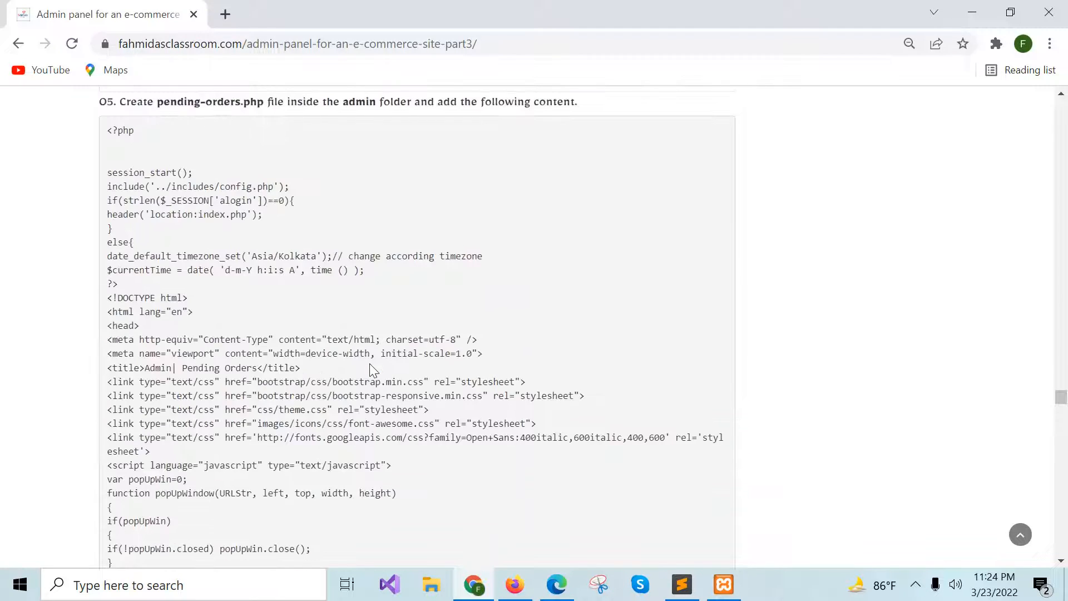
scroll("up", 3)
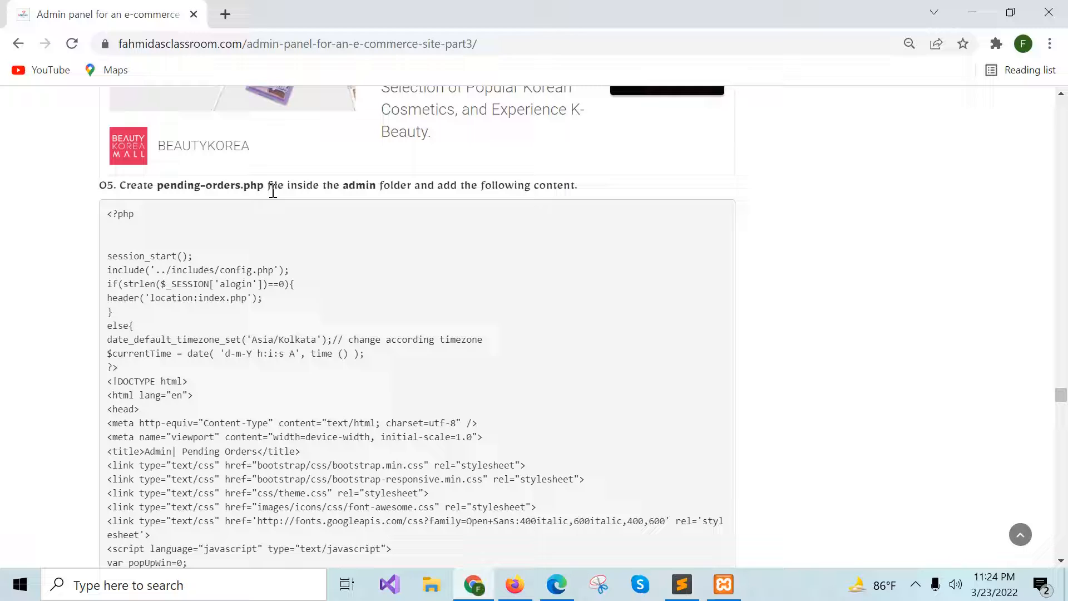
scroll("down", 3)
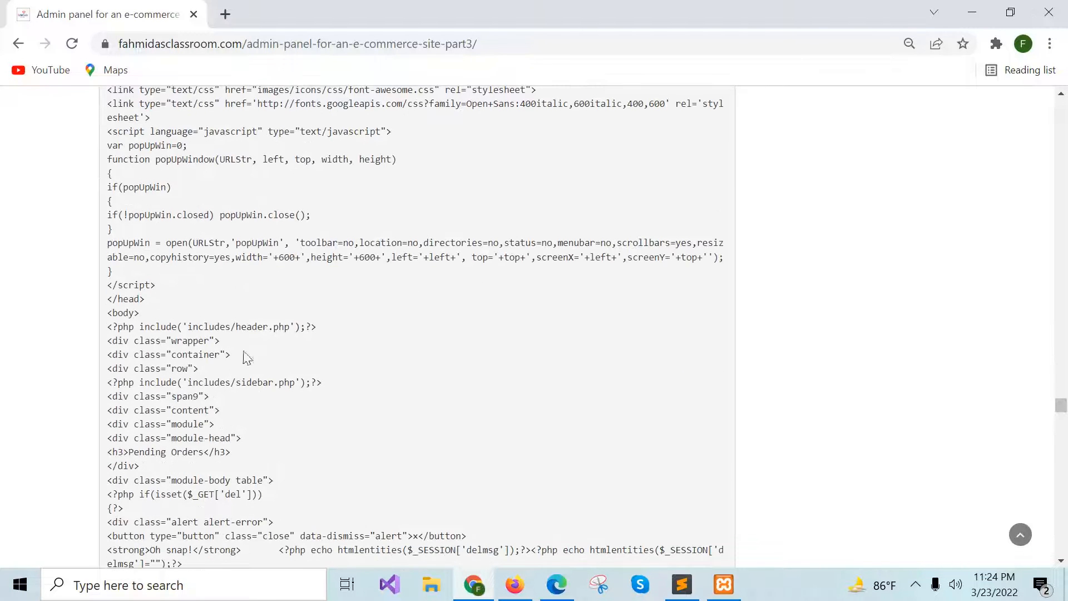
mouse_move(680, 584)
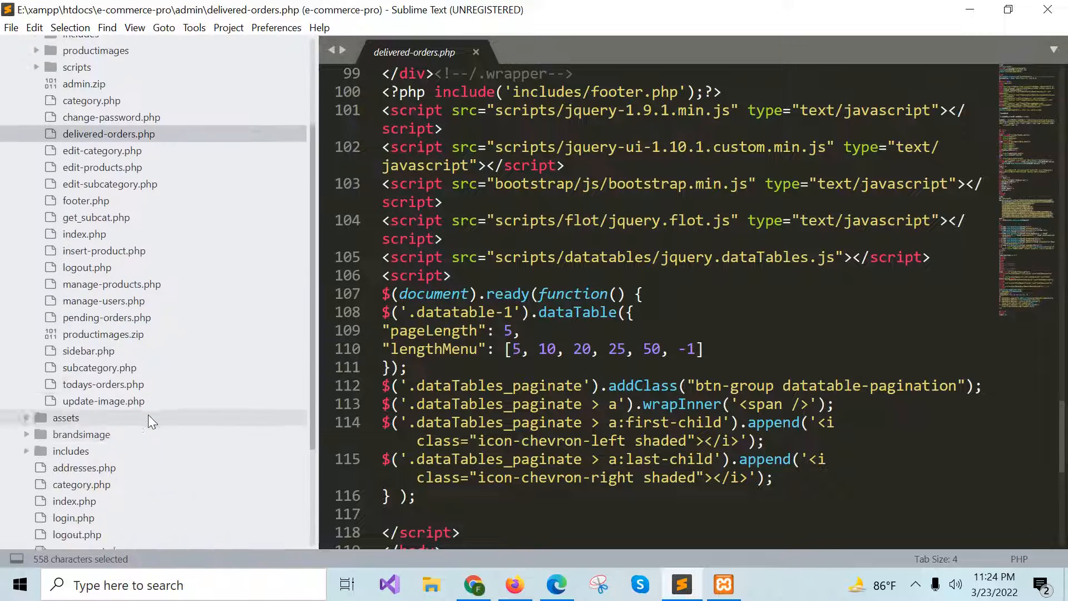
left_click(107, 317)
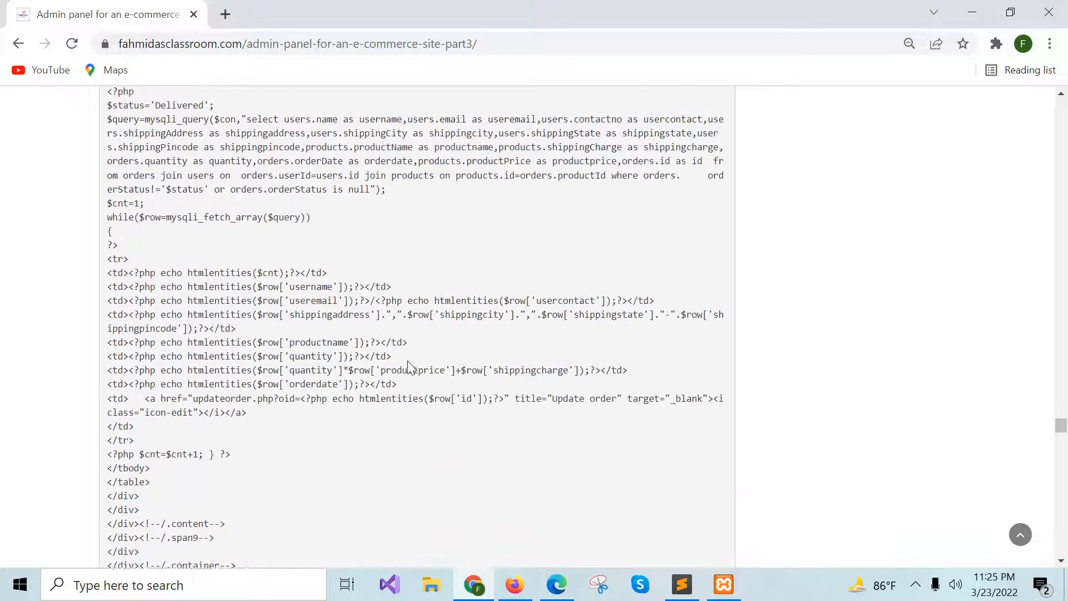
scroll("down", 3)
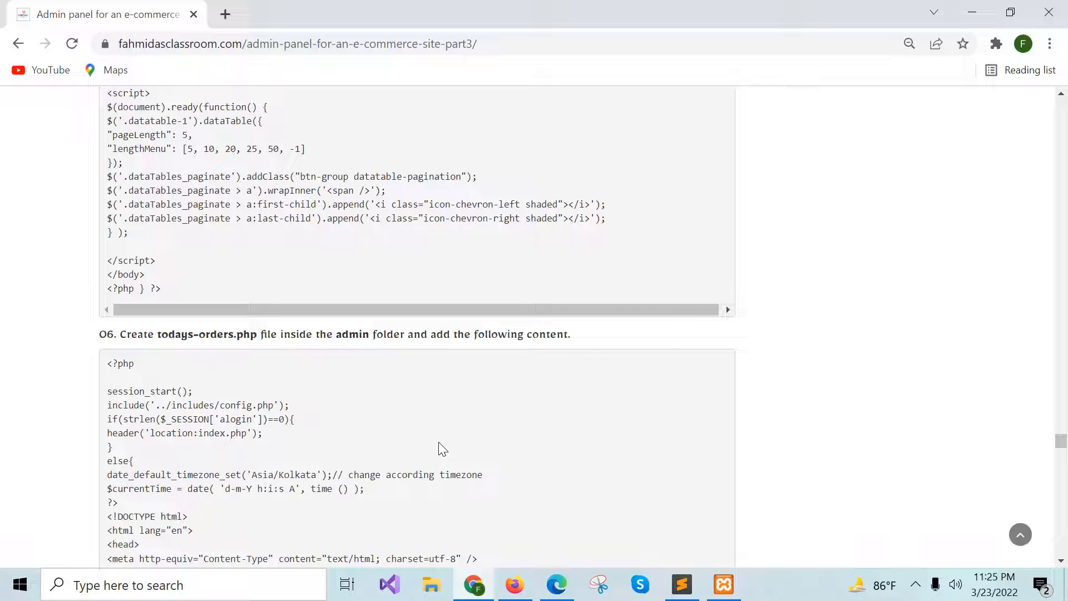
scroll("down", 3)
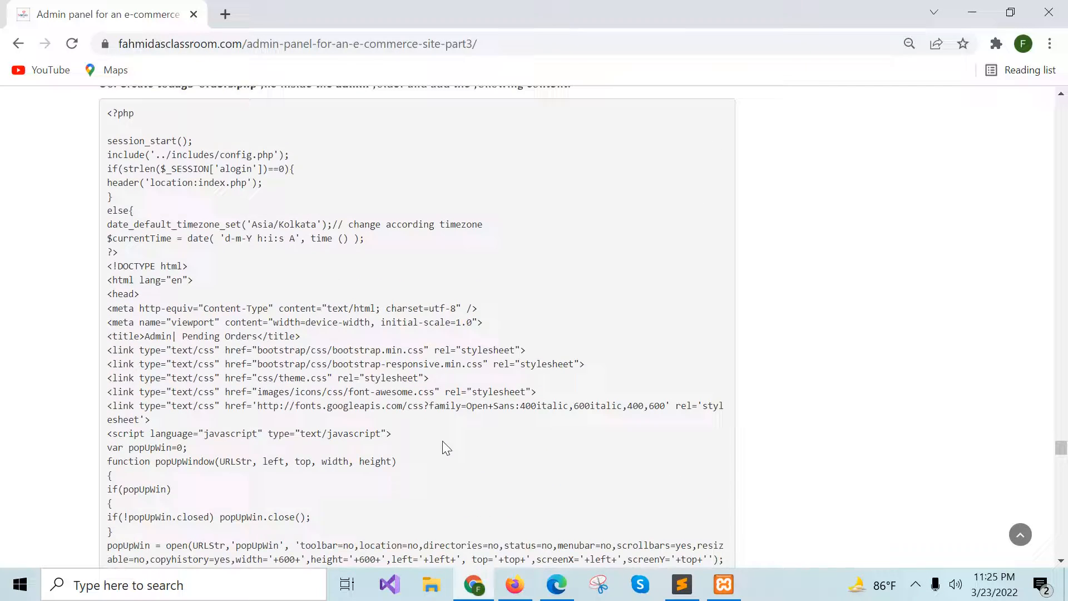
scroll("down", 3)
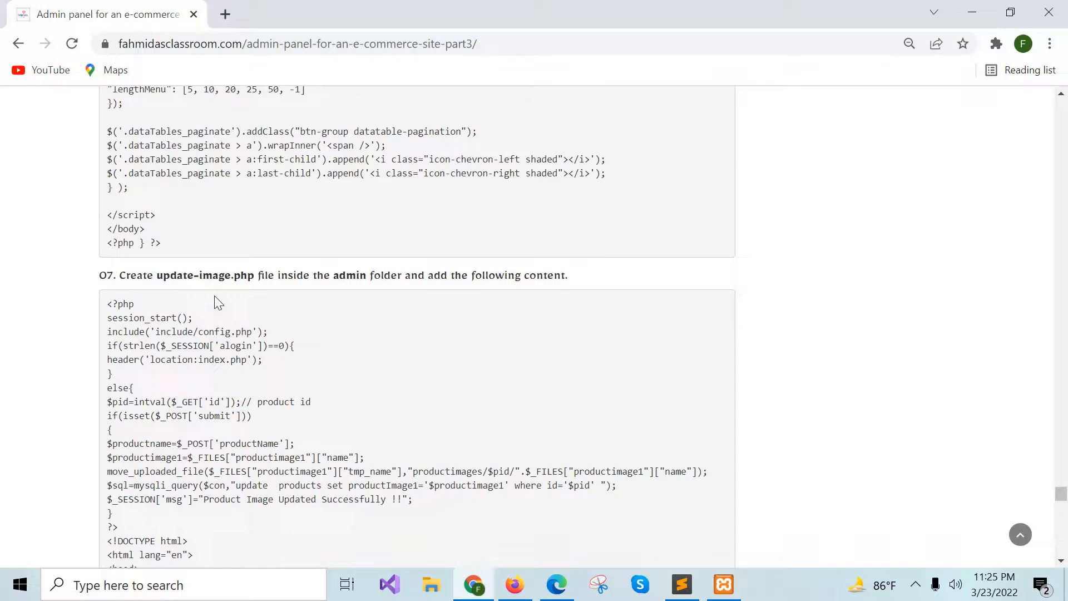
scroll("down", 3)
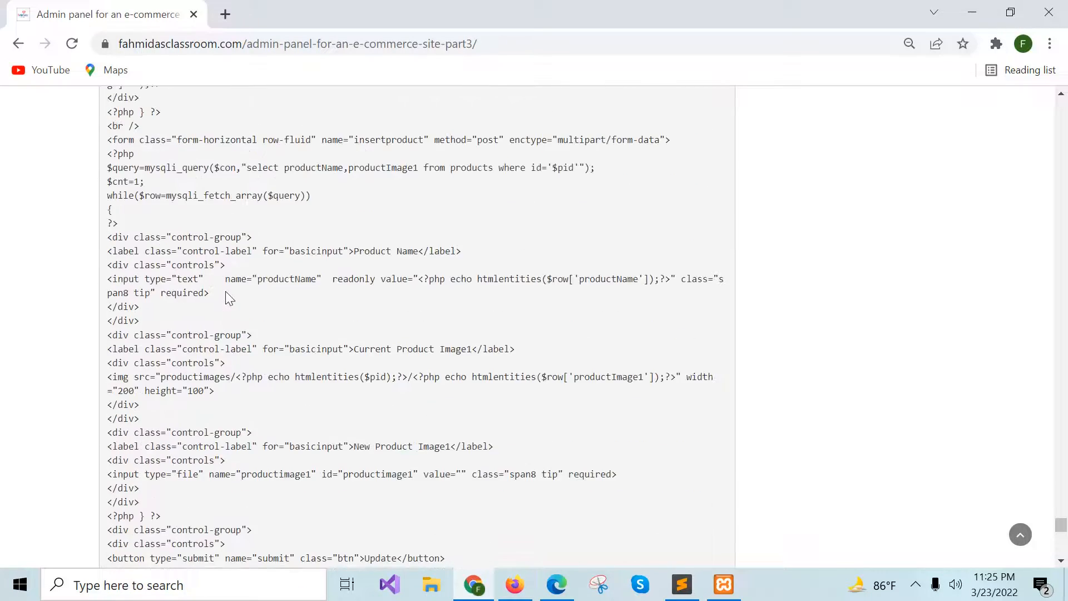
scroll("down", 3)
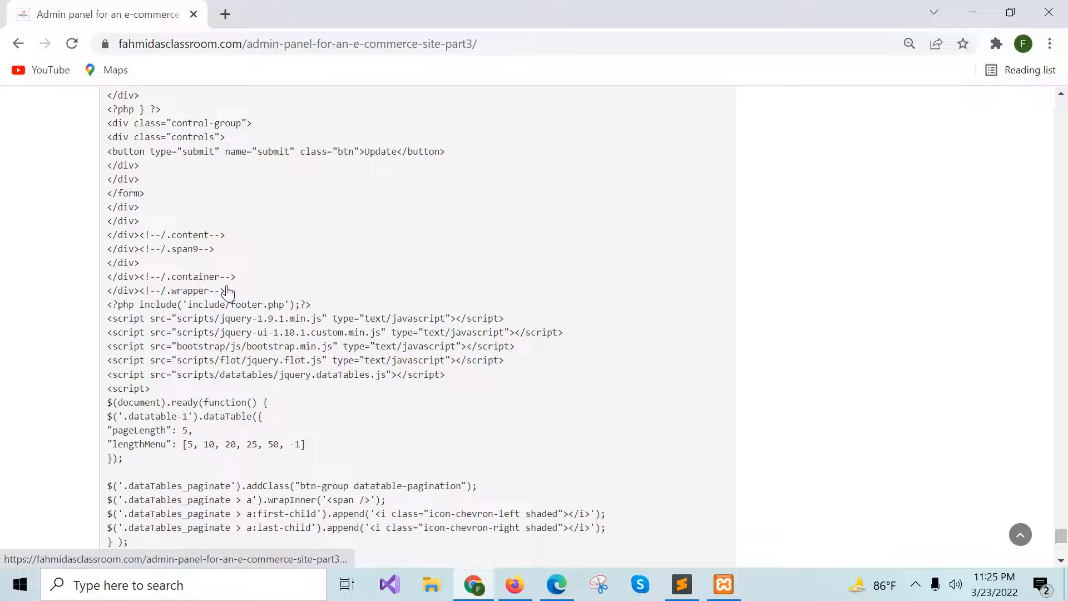
scroll("down", 3)
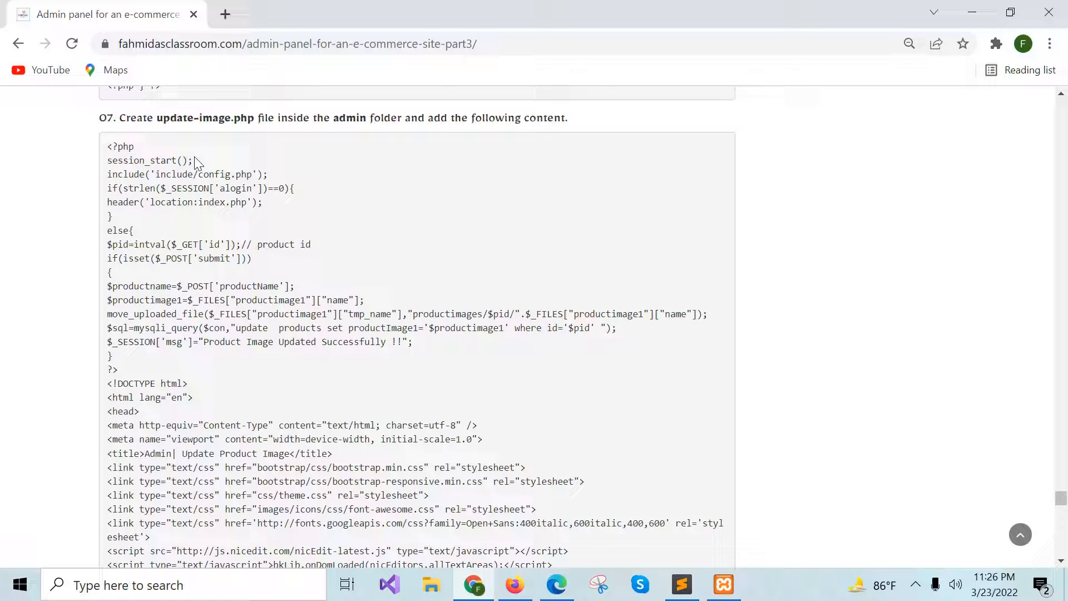
scroll("down", 3)
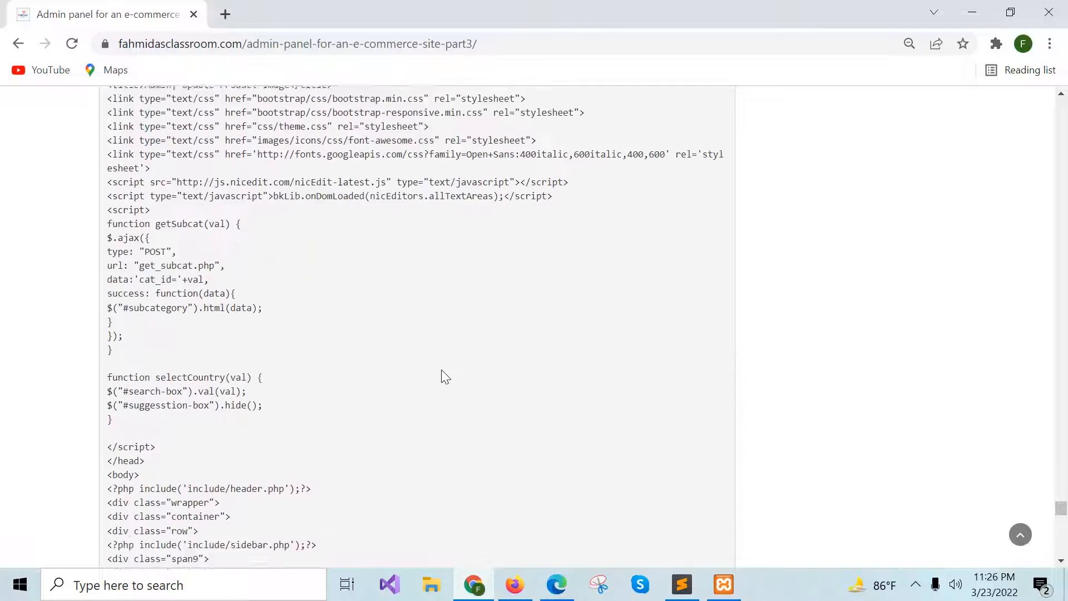
scroll("down", 3)
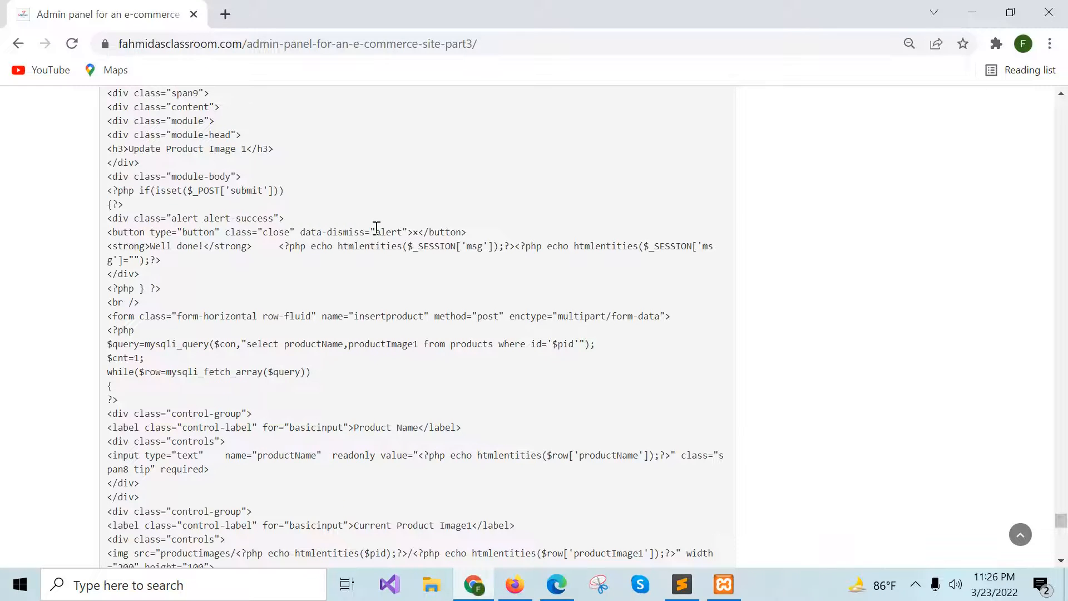
scroll("down", 3)
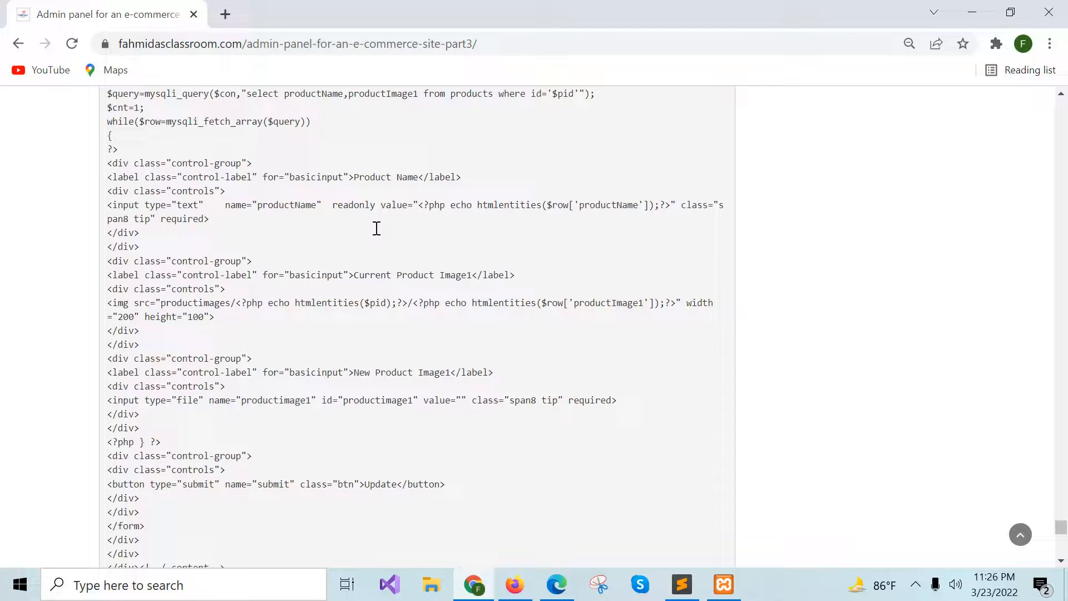
scroll("down", 3)
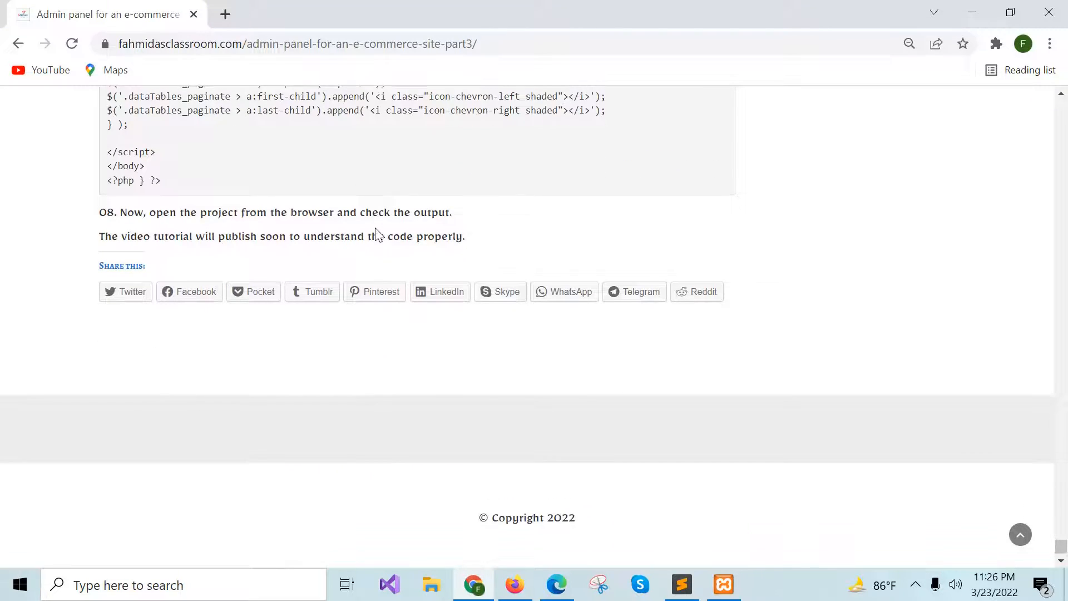
scroll("up", 3)
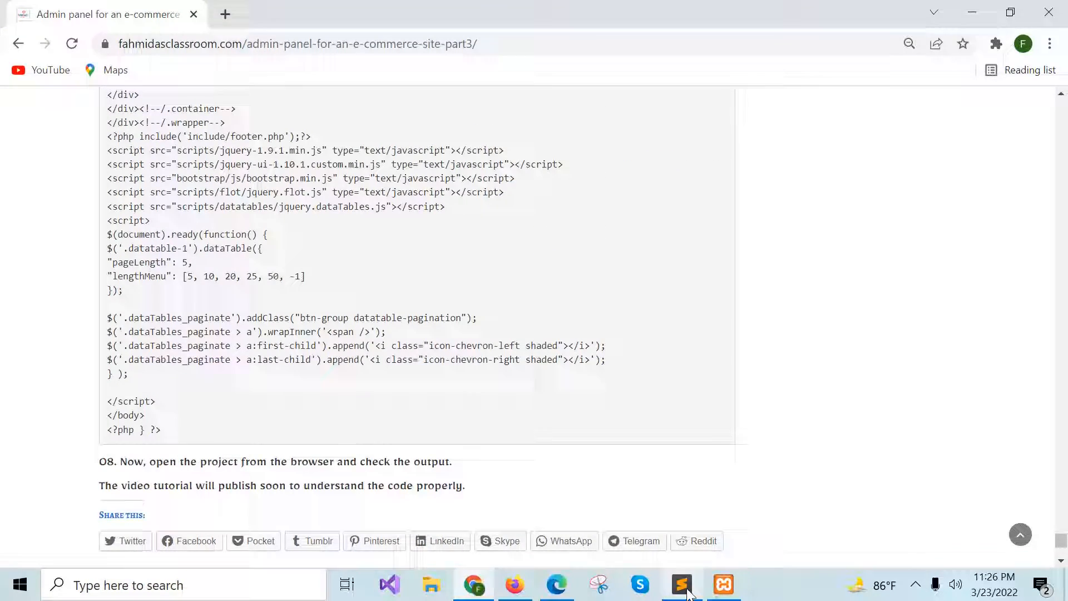
left_click(680, 584)
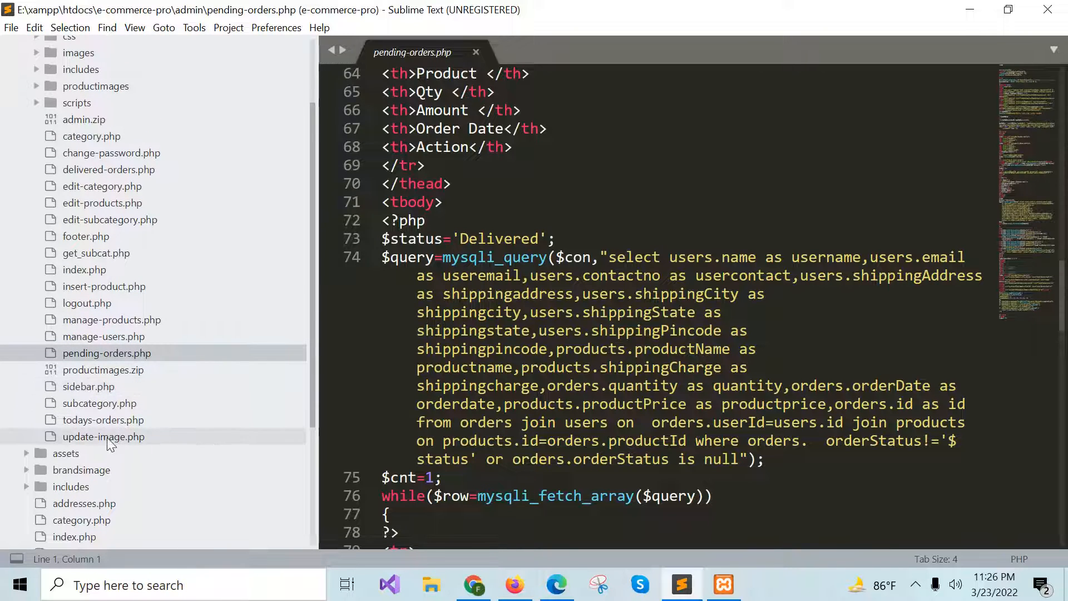
View update-image.php and scroll through its image upload and update code
left_click(104, 436)
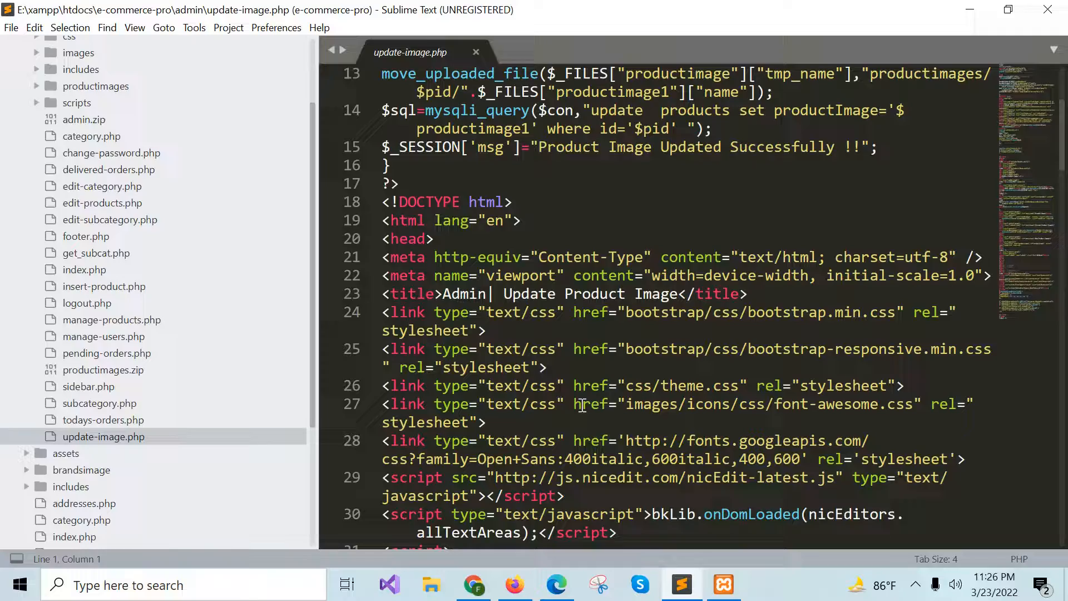
scroll("down", 3)
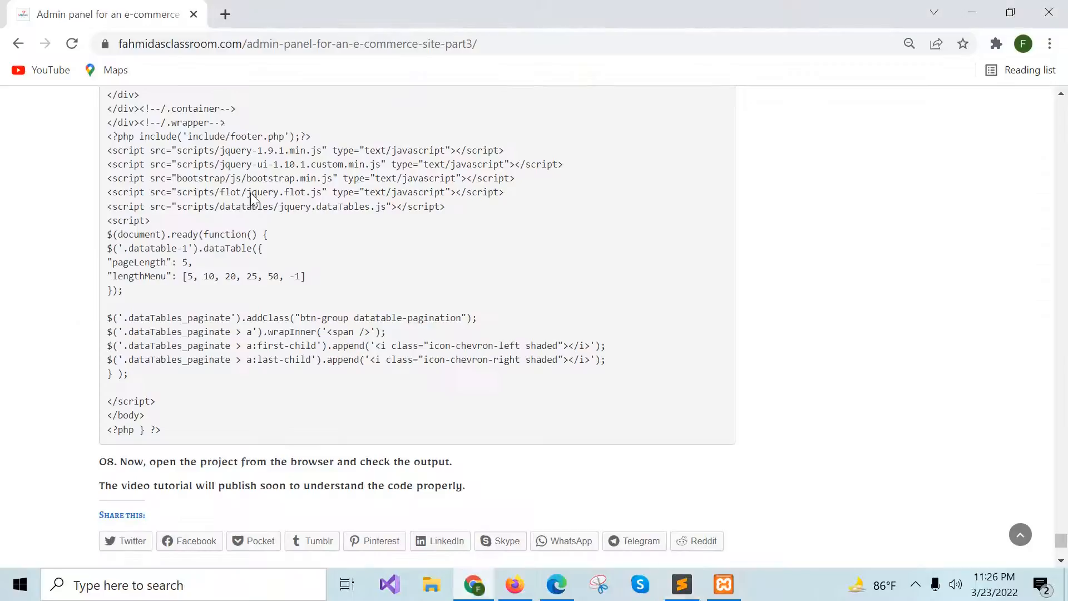
Load the shop's admin login page in a new browser tab
left_click(224, 14)
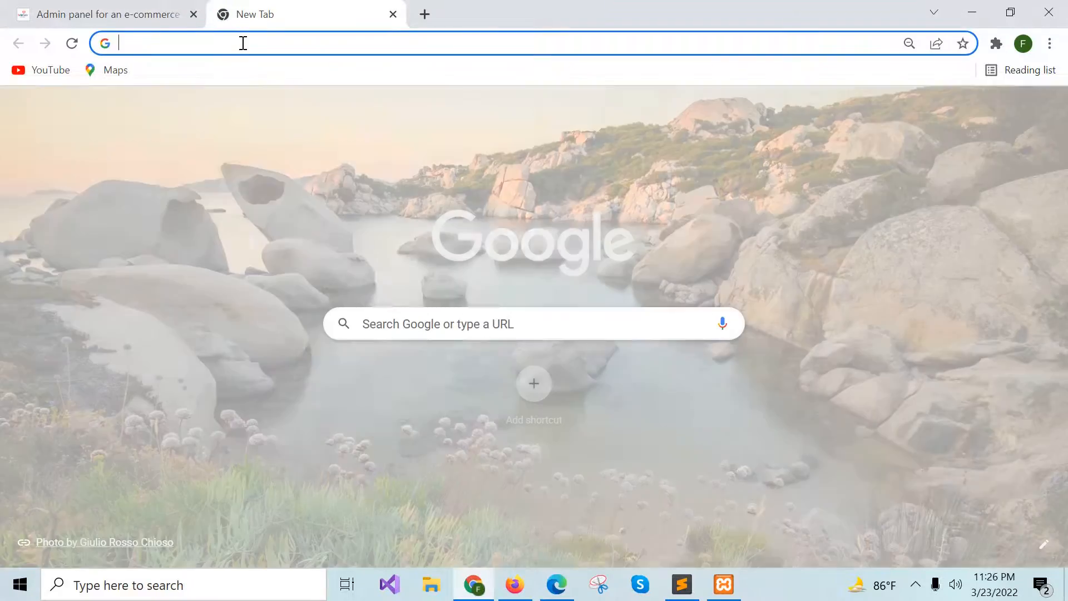
left_click(272, 42)
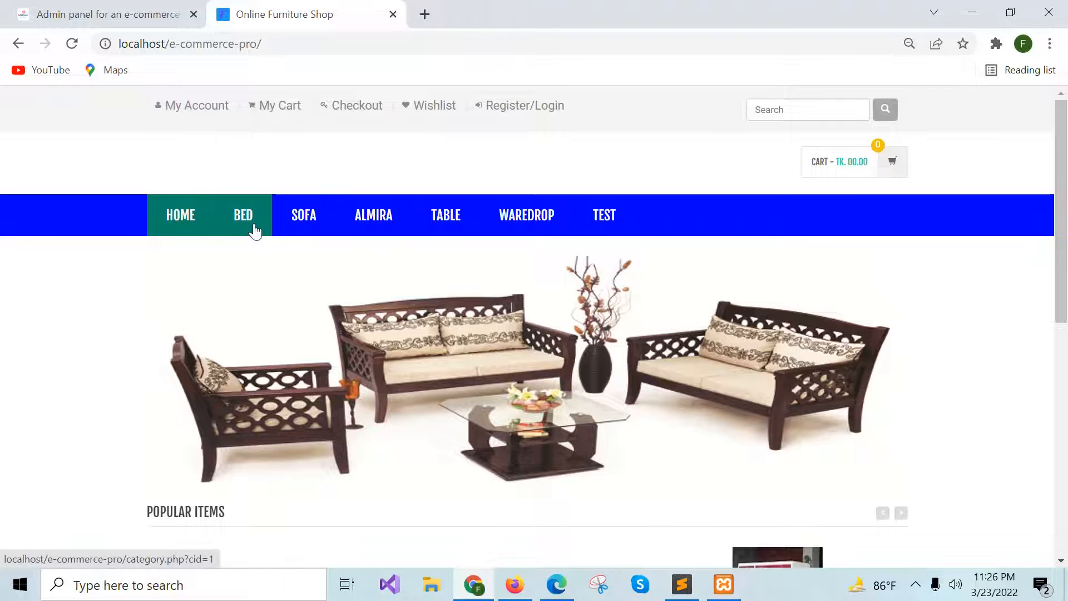
left_click(311, 43)
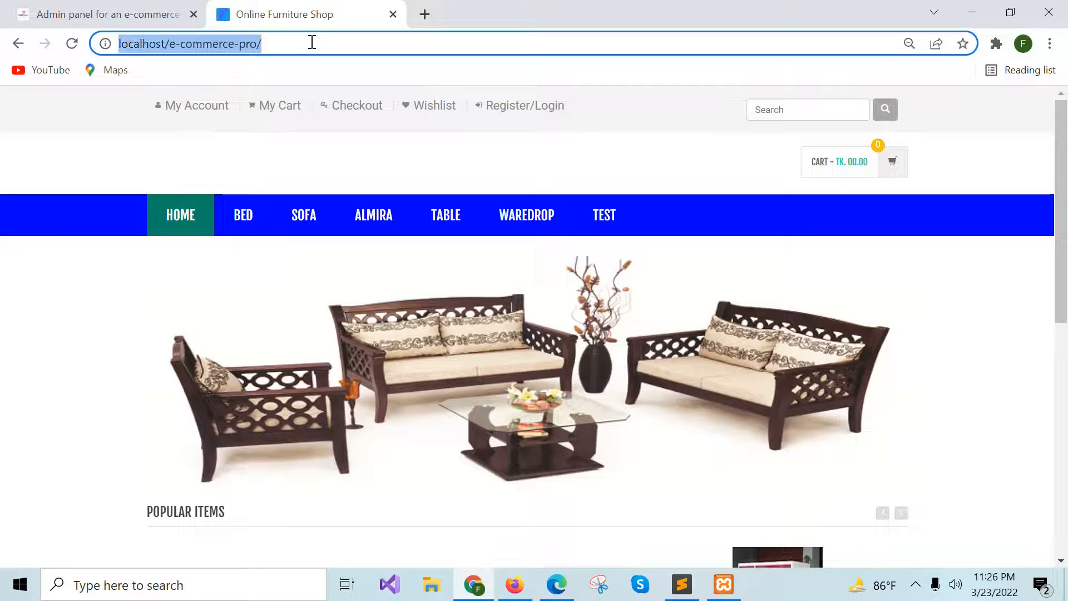
type("admin/")
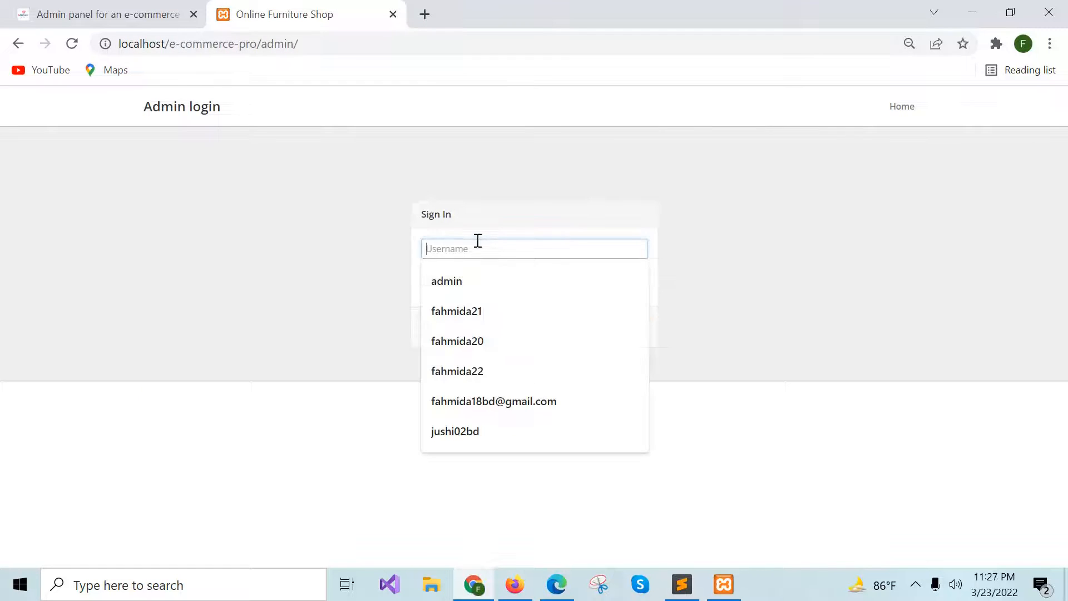
left_click(446, 281)
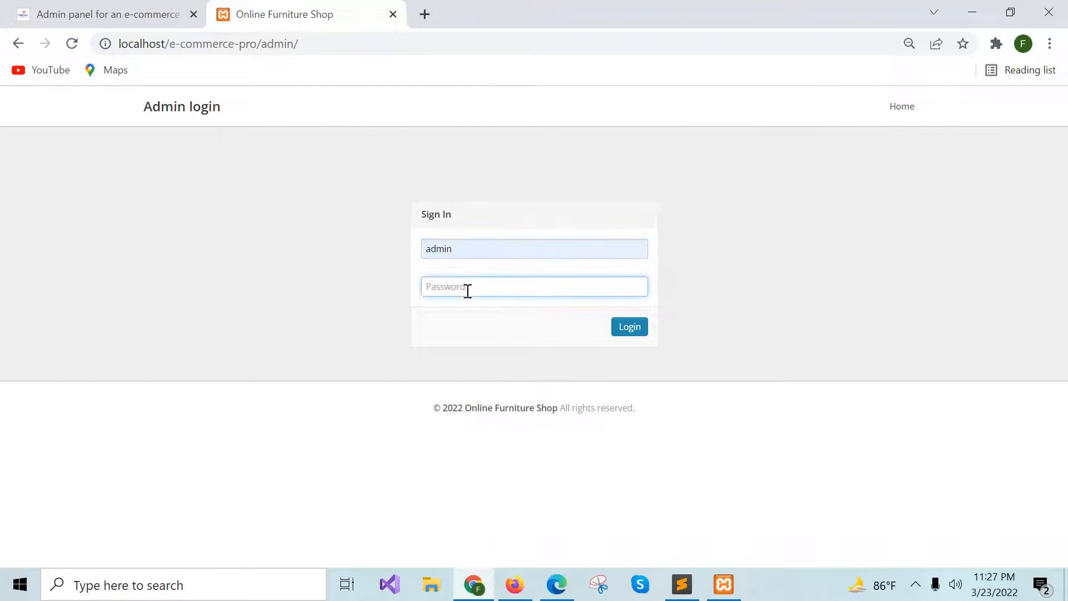
type("password")
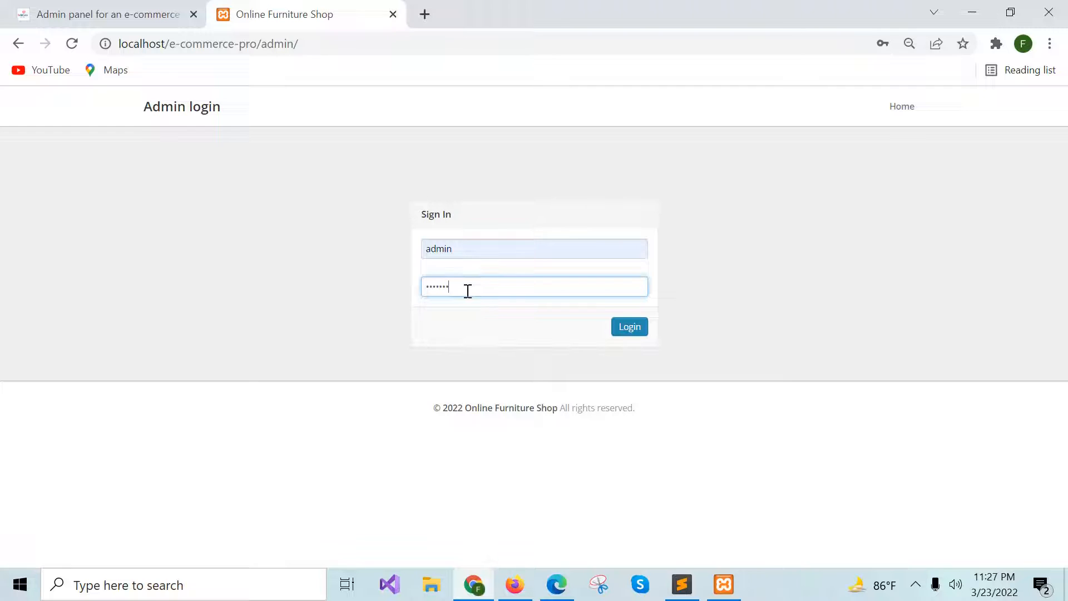
left_click(628, 325)
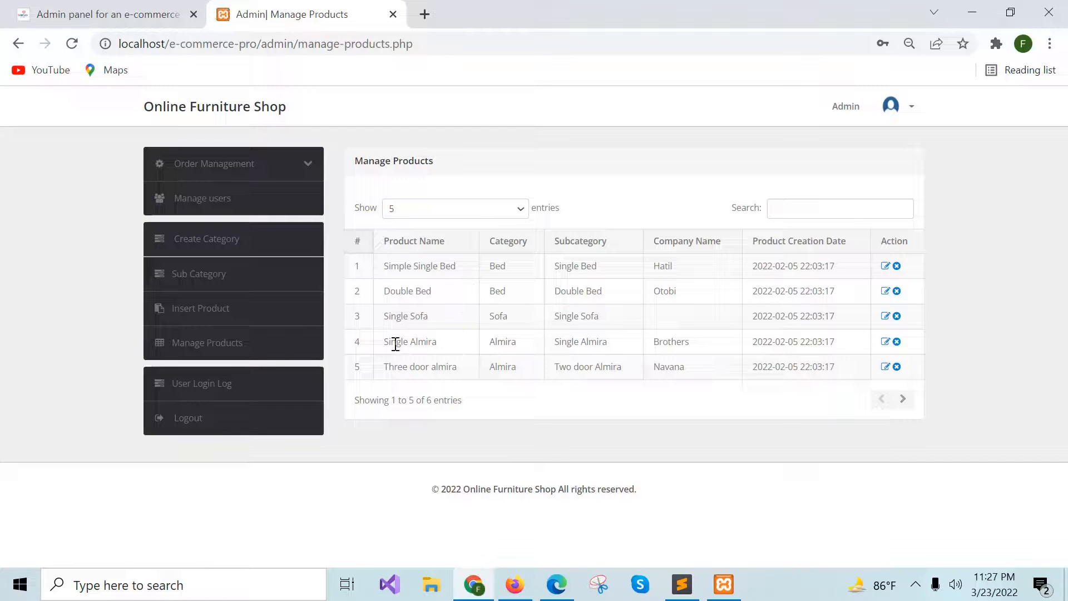
mouse_move(207, 238)
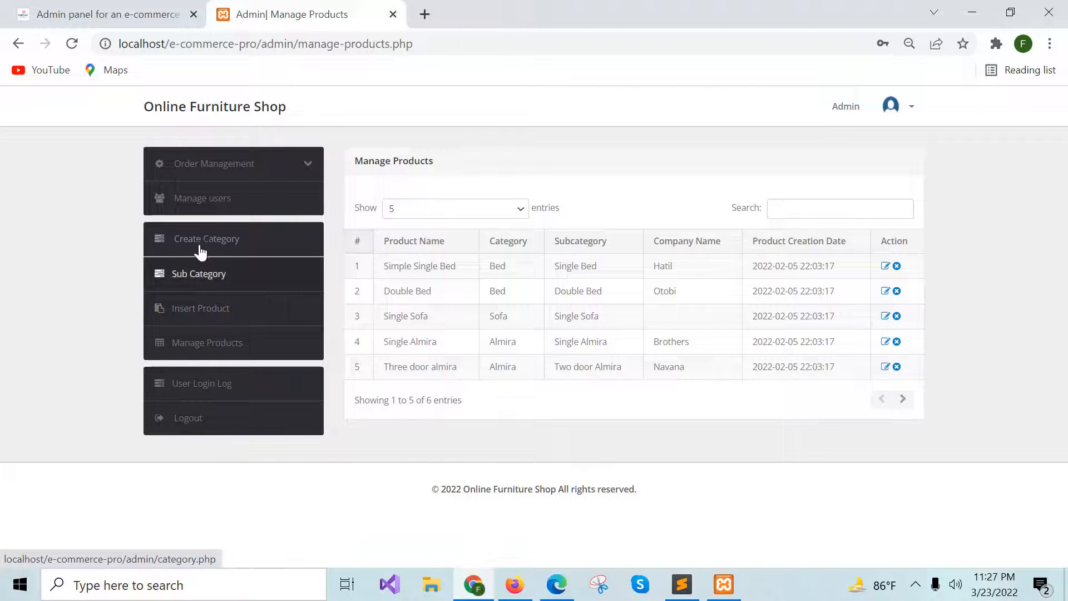
Change the test category's description to test3333 and return to the category list
left_click(206, 238)
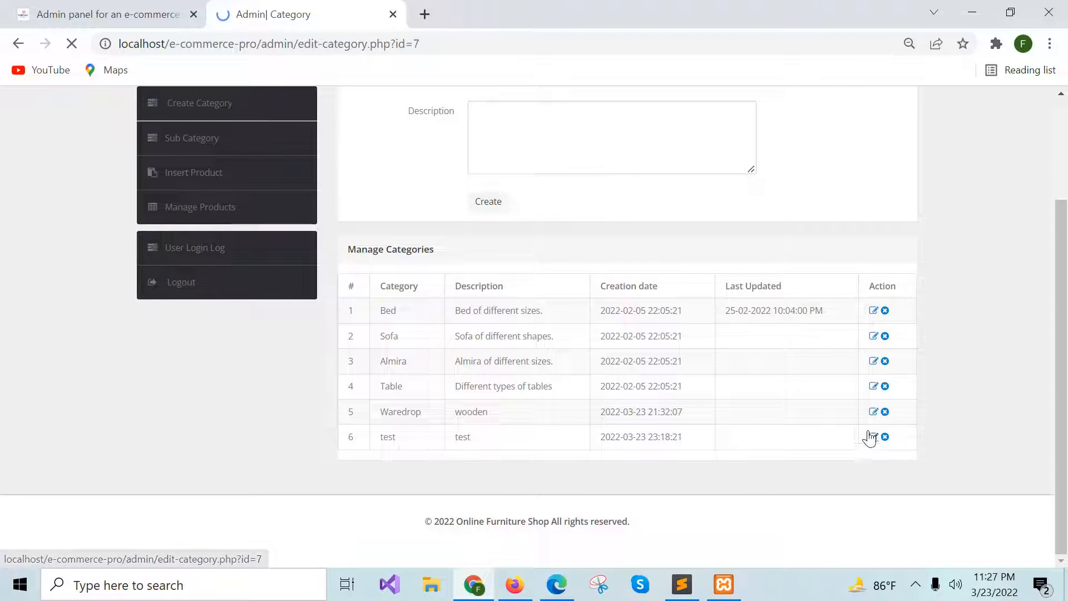
left_click(873, 436)
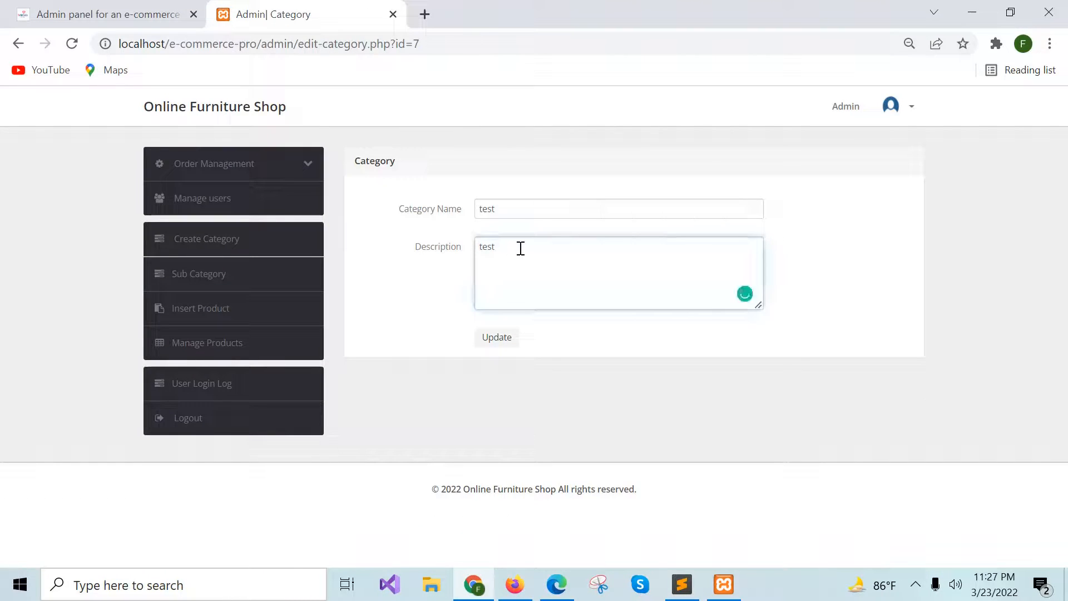
left_click(496, 336)
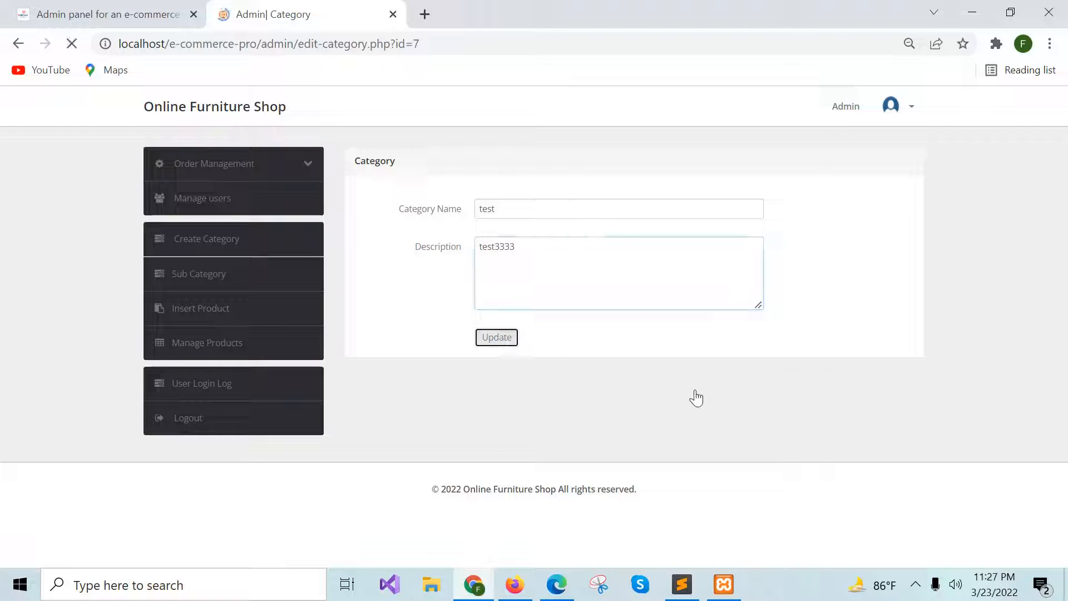
left_click(496, 336)
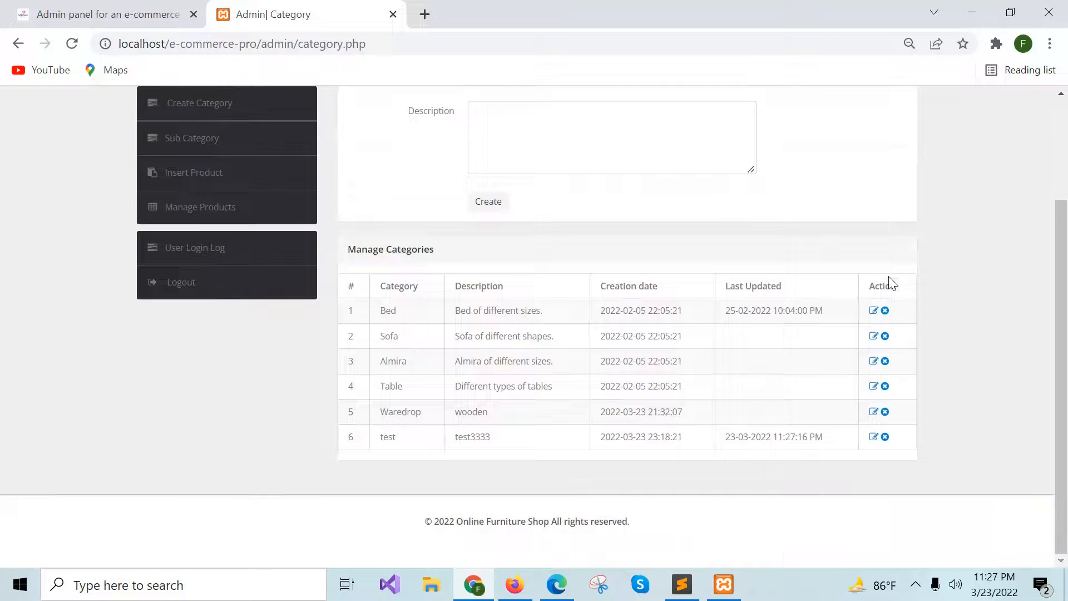
mouse_move(330, 347)
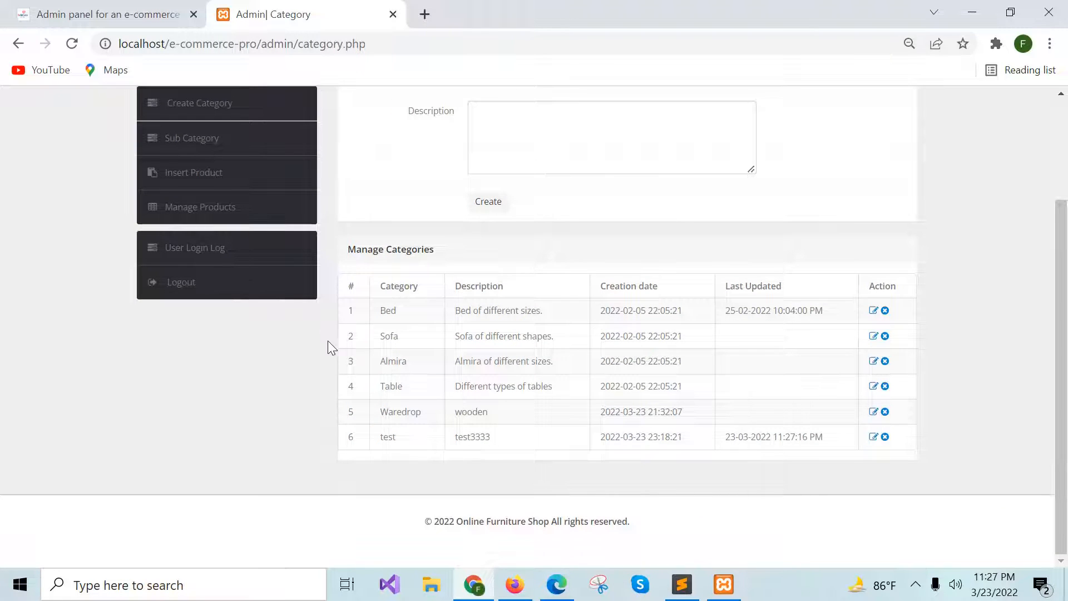
mouse_move(194, 171)
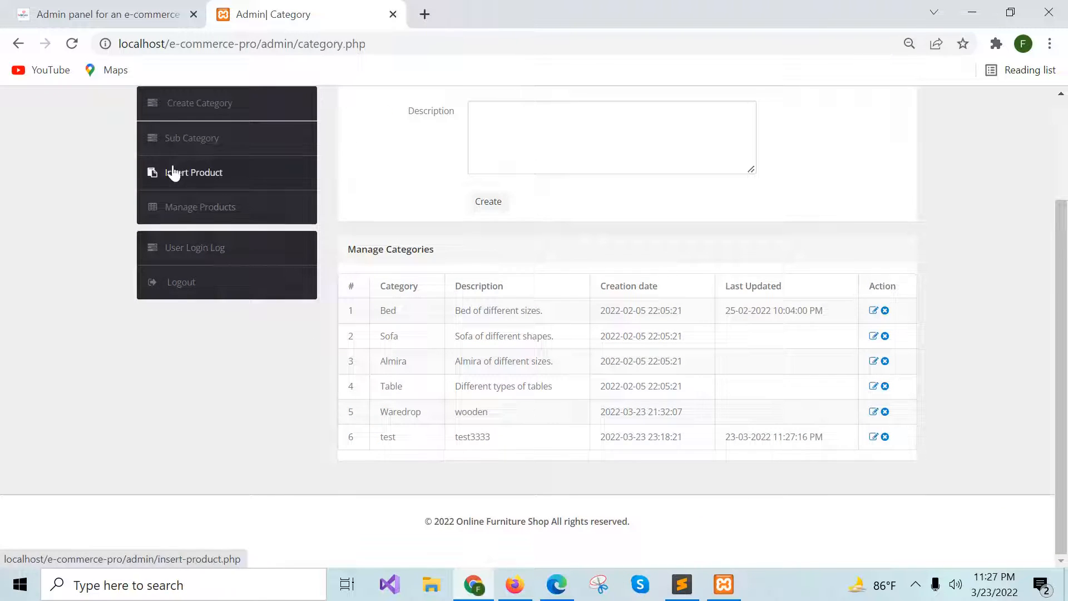
Delete the test subcategory, then show the Manage Products list
left_click(191, 138)
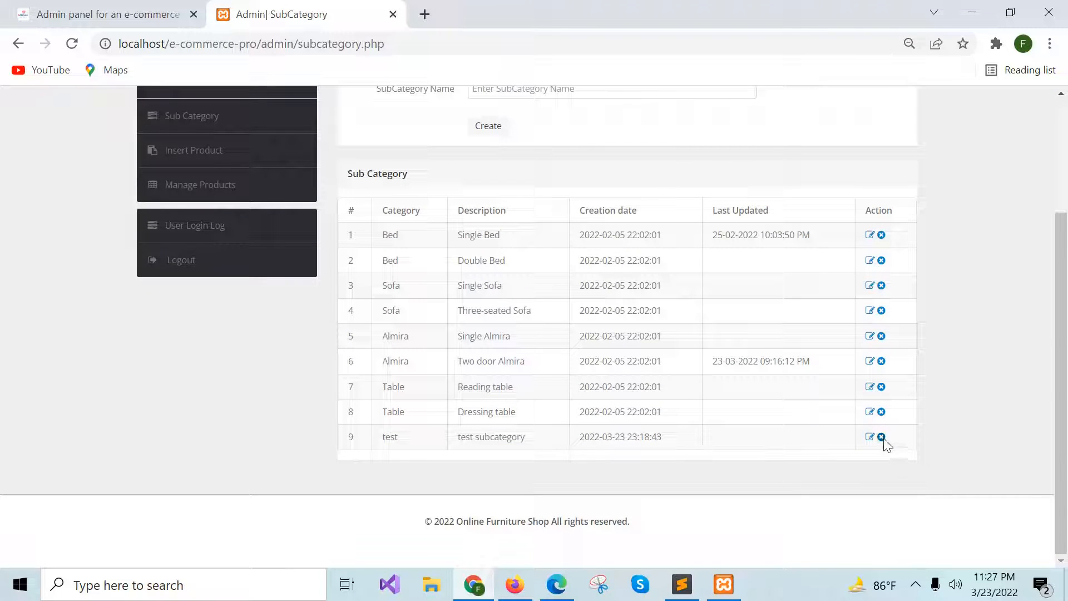
left_click(881, 436)
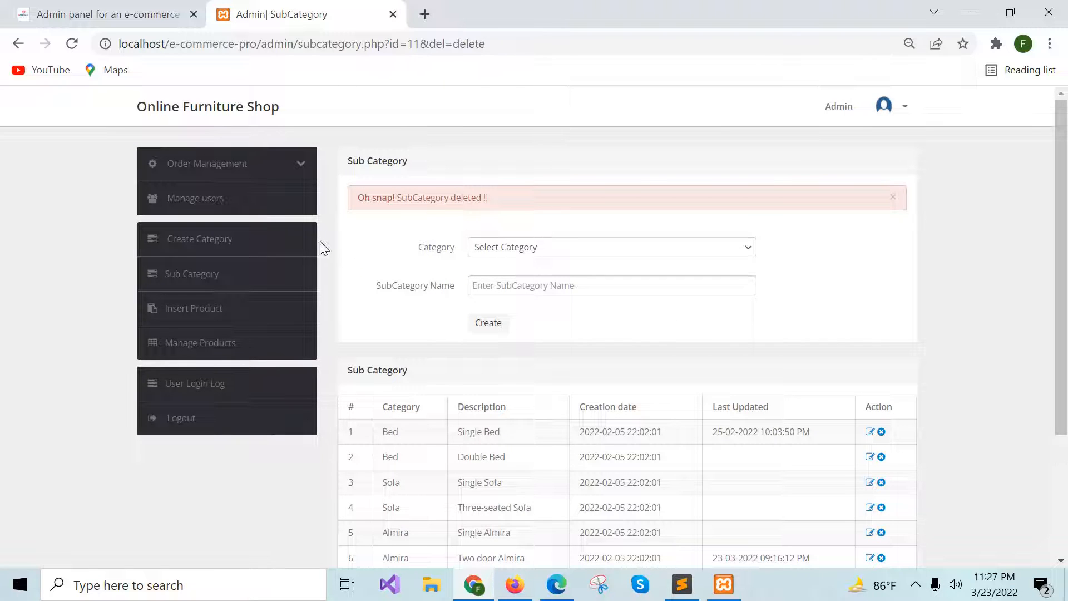
mouse_move(191, 274)
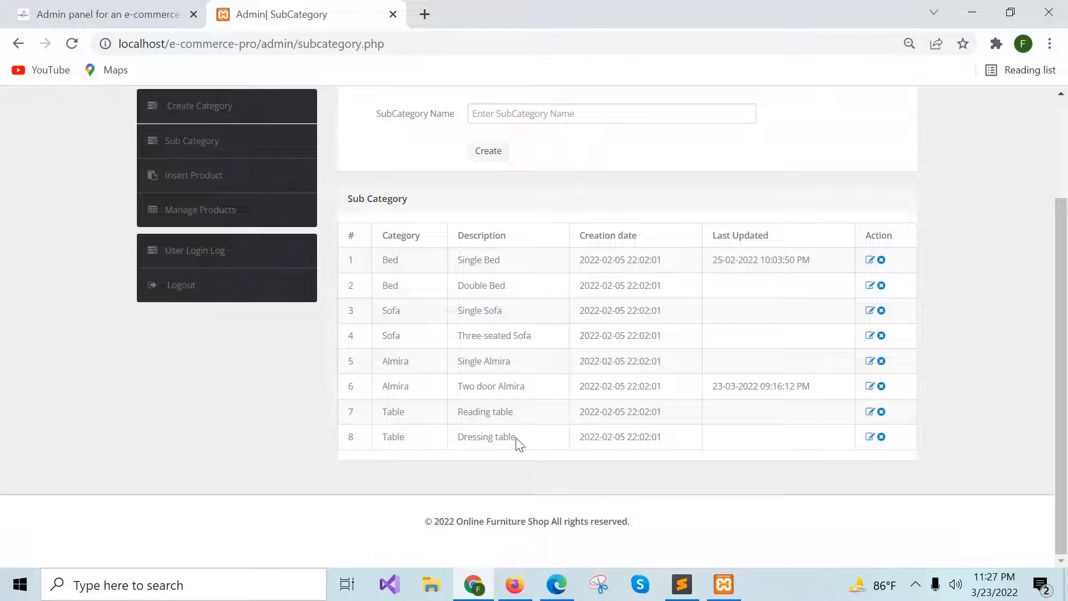
left_click(200, 209)
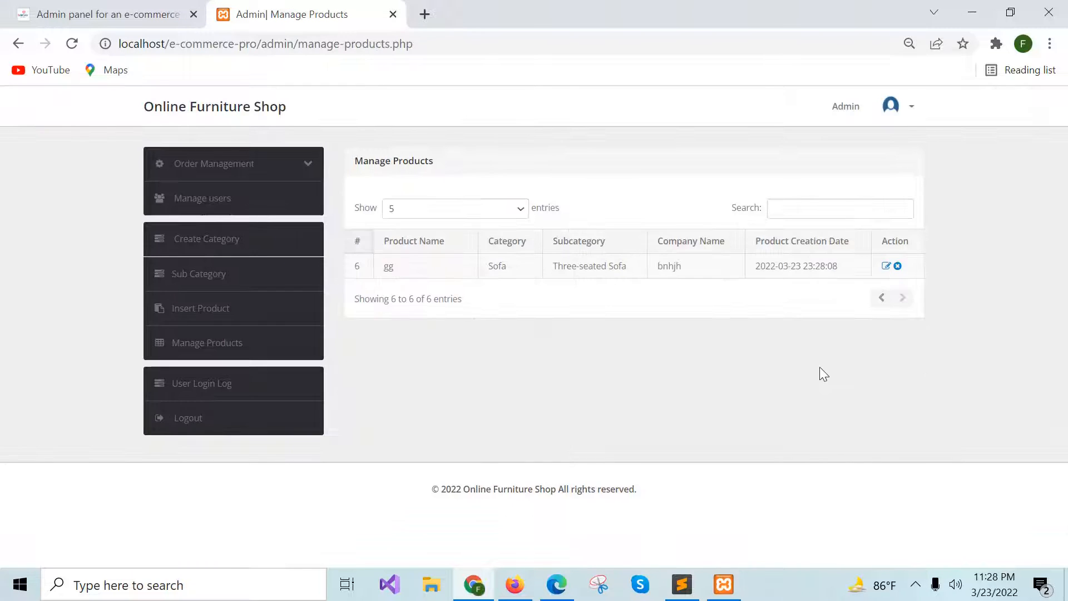
Replace the gg product's image with the brown sofa picture
left_click(887, 266)
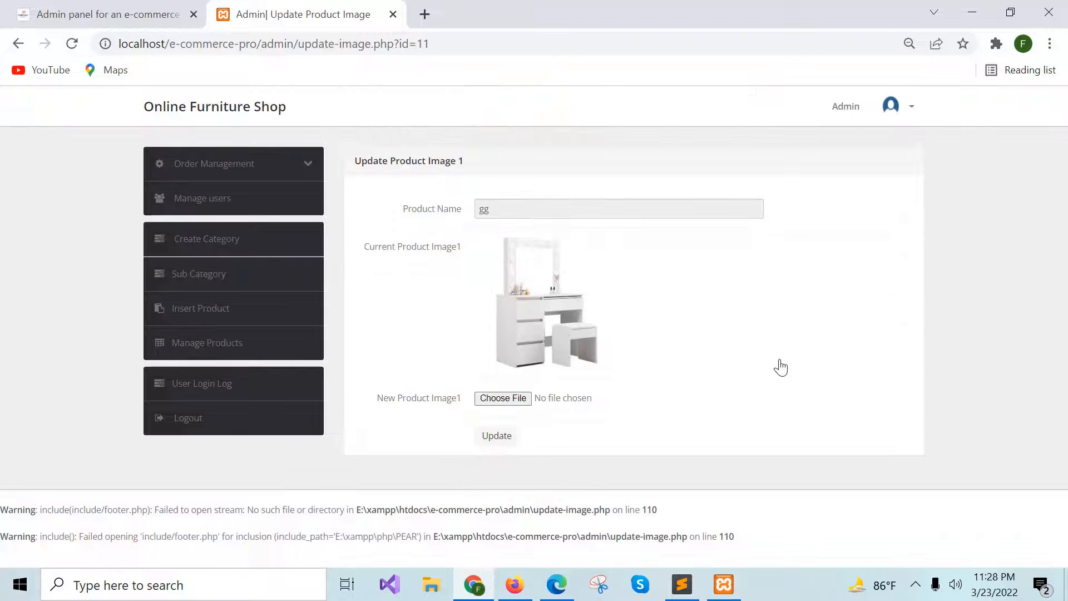
left_click(503, 398)
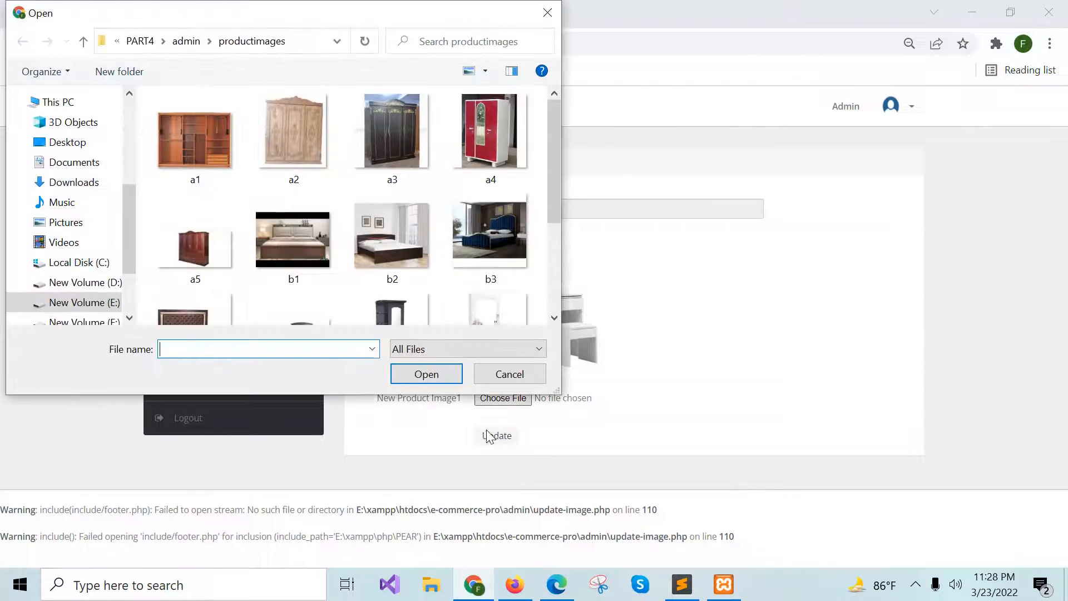
scroll("down", 3)
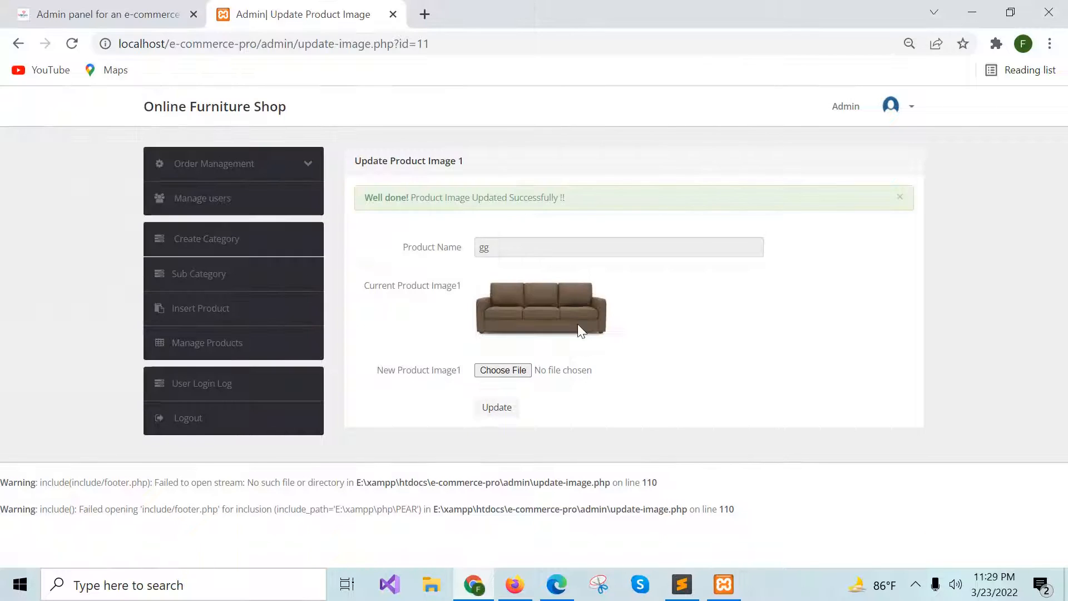
mouse_move(524, 324)
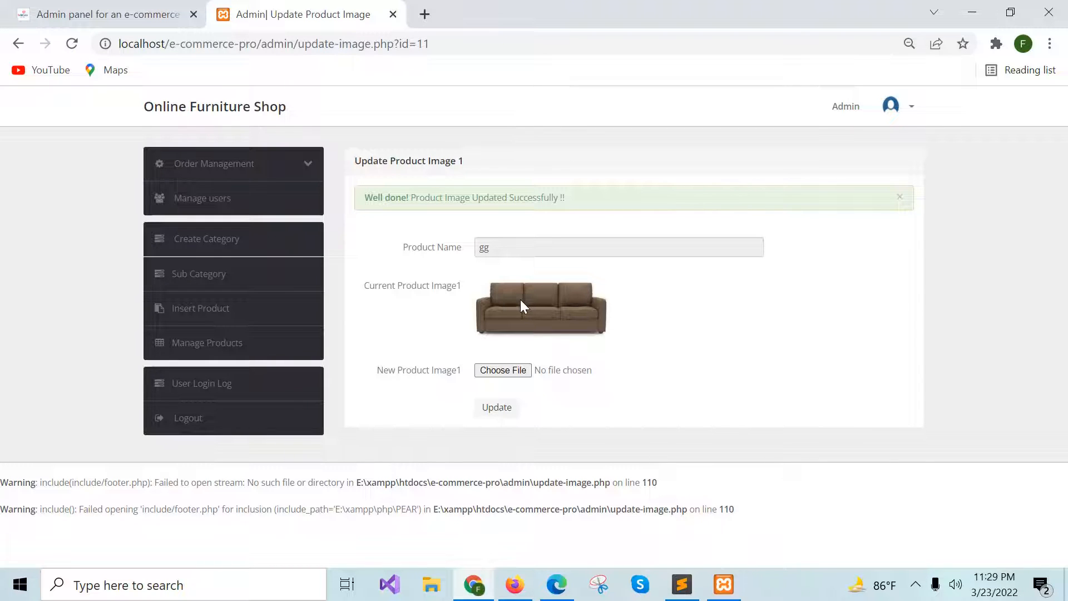
Show the gg product's edit page on the second products page to confirm the sofa image
left_click(207, 342)
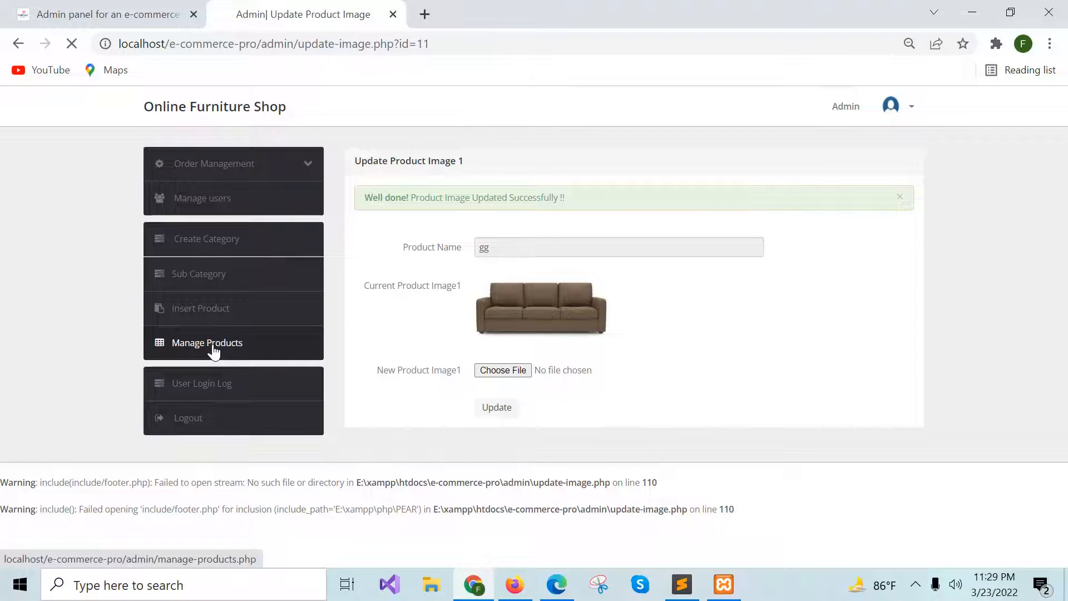
left_click(207, 342)
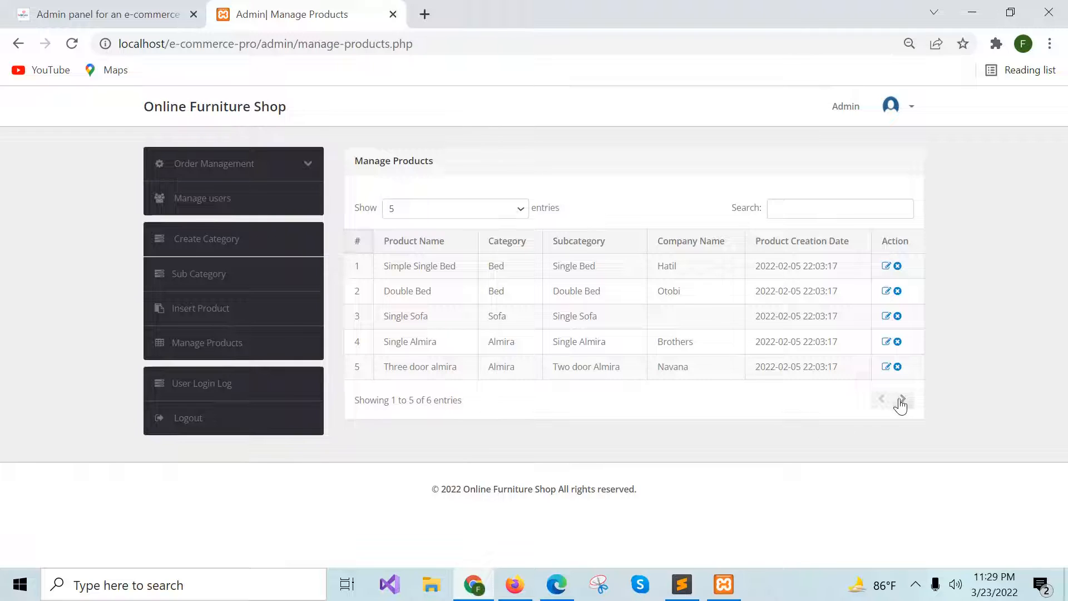
left_click(903, 399)
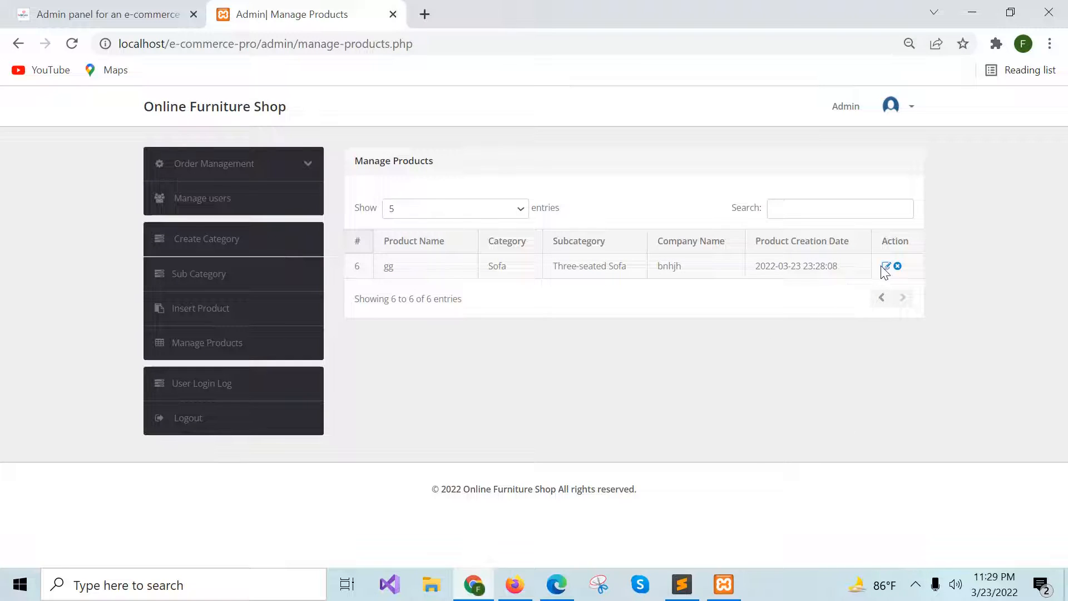
left_click(887, 266)
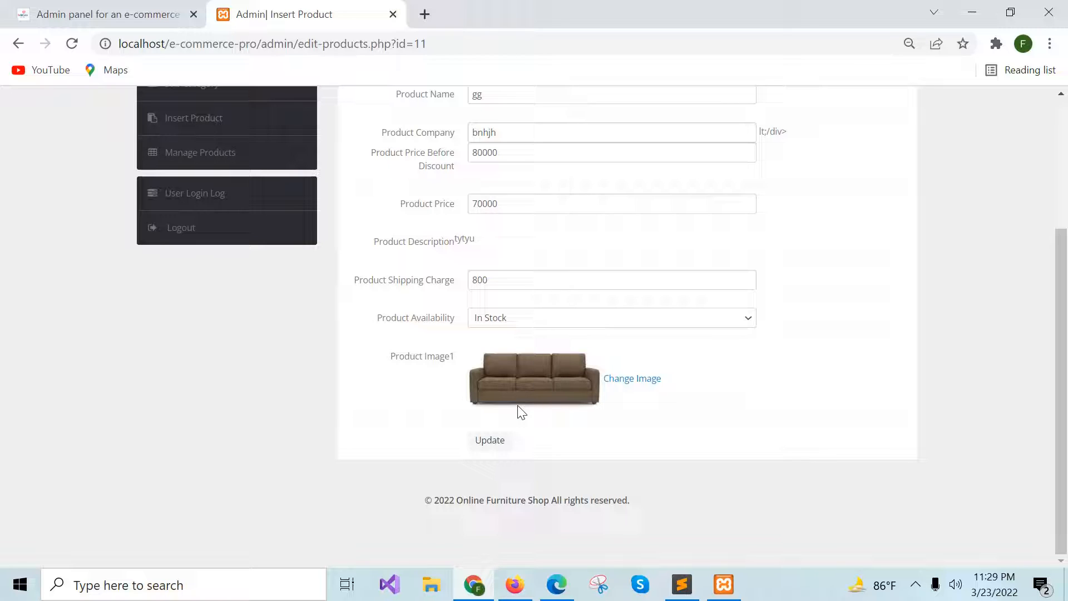
mouse_move(532, 392)
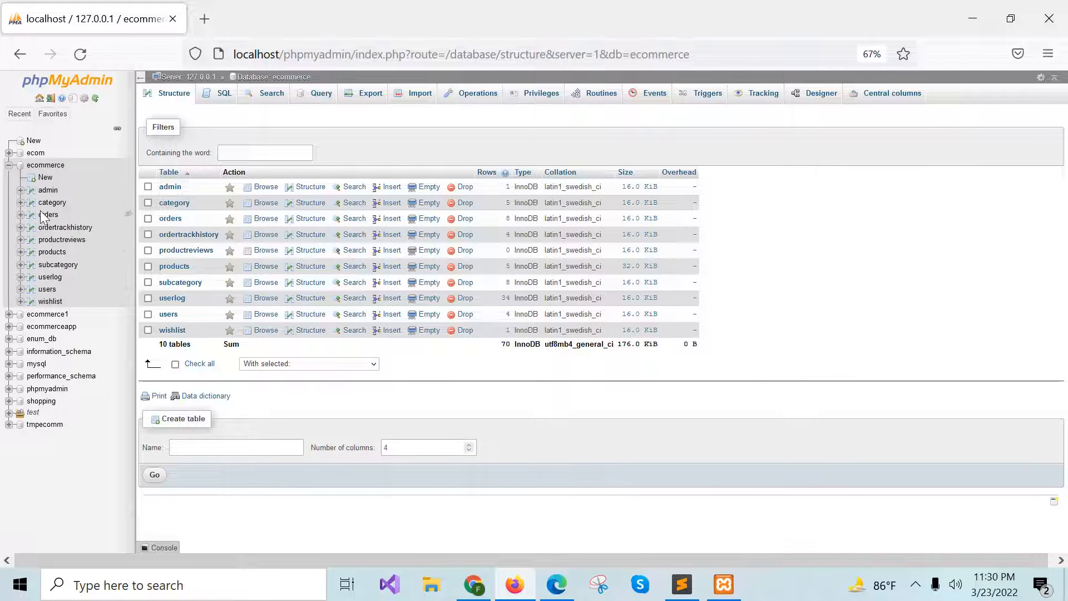
mouse_move(558, 312)
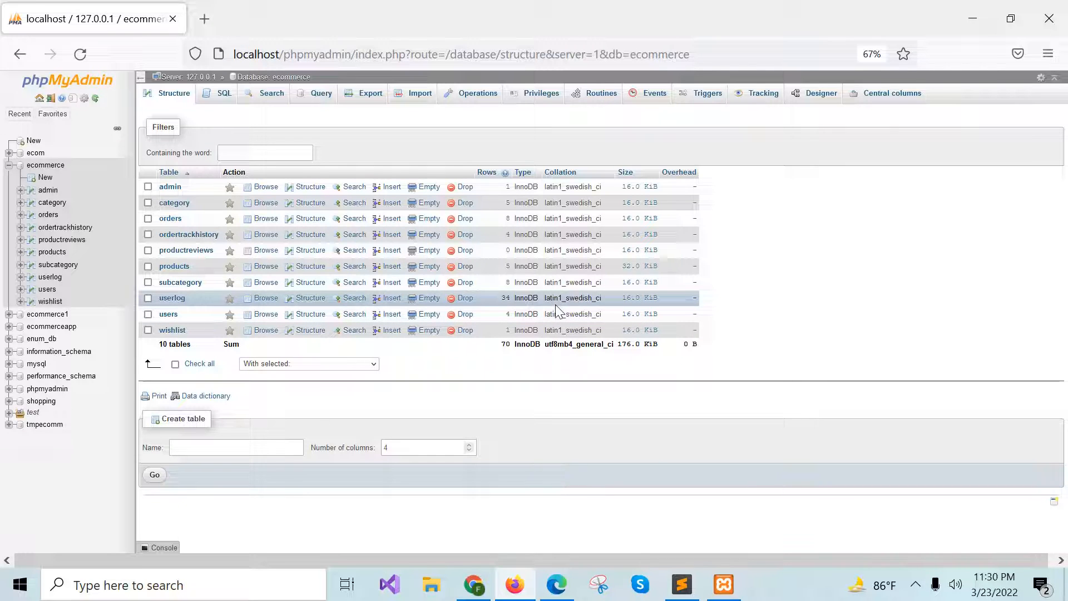
Delete all eight rows of the ecommerce orders table and confirm with Yes
left_click(48, 215)
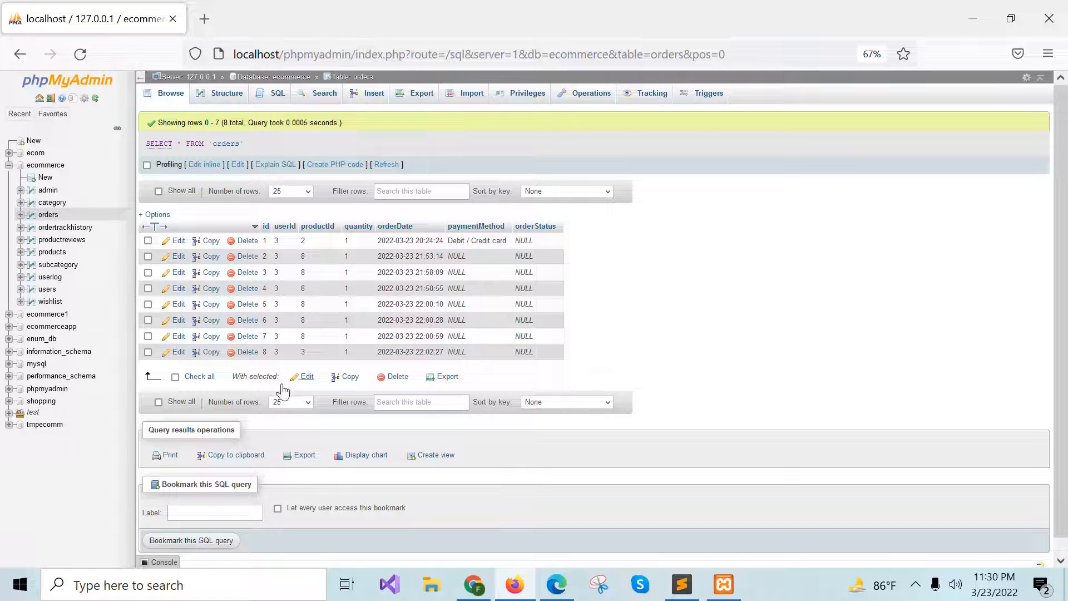
mouse_move(175, 379)
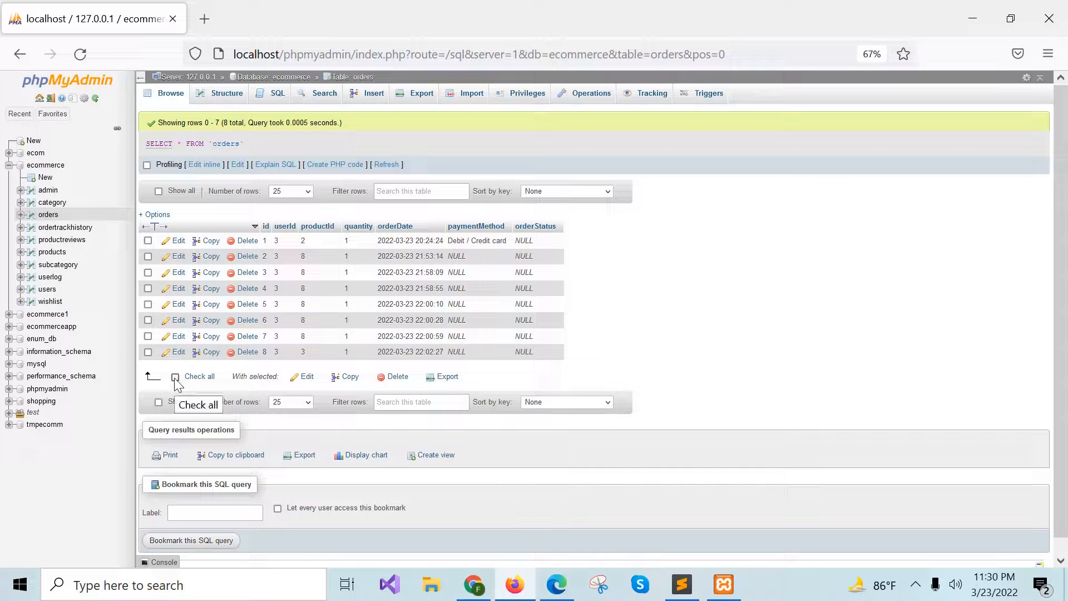
left_click(174, 376)
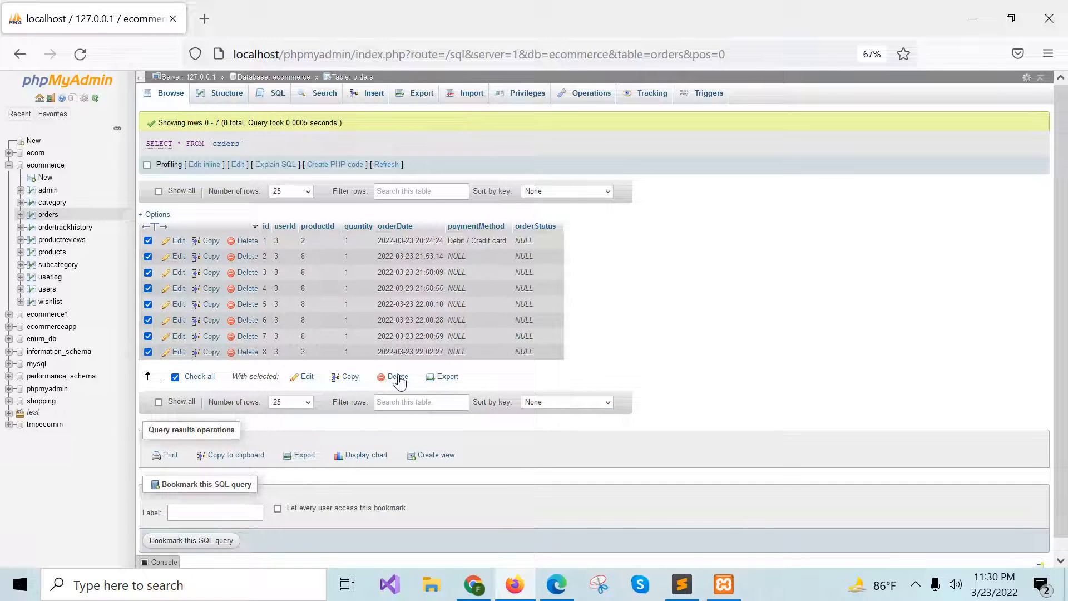
left_click(396, 376)
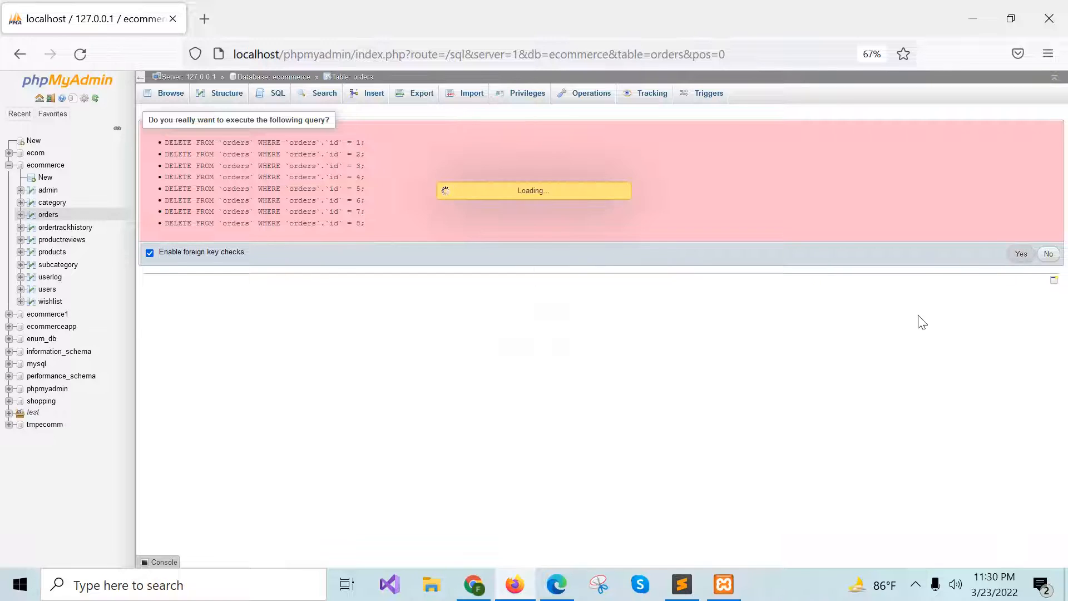
left_click(1021, 253)
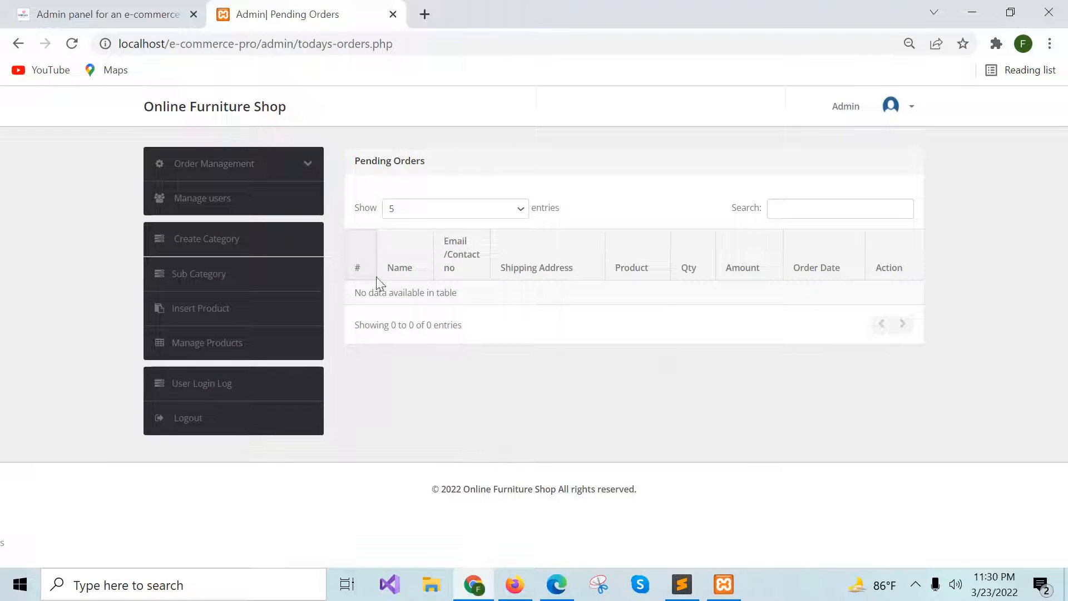
View the admin Pending Orders page, which lists no data
left_click(213, 163)
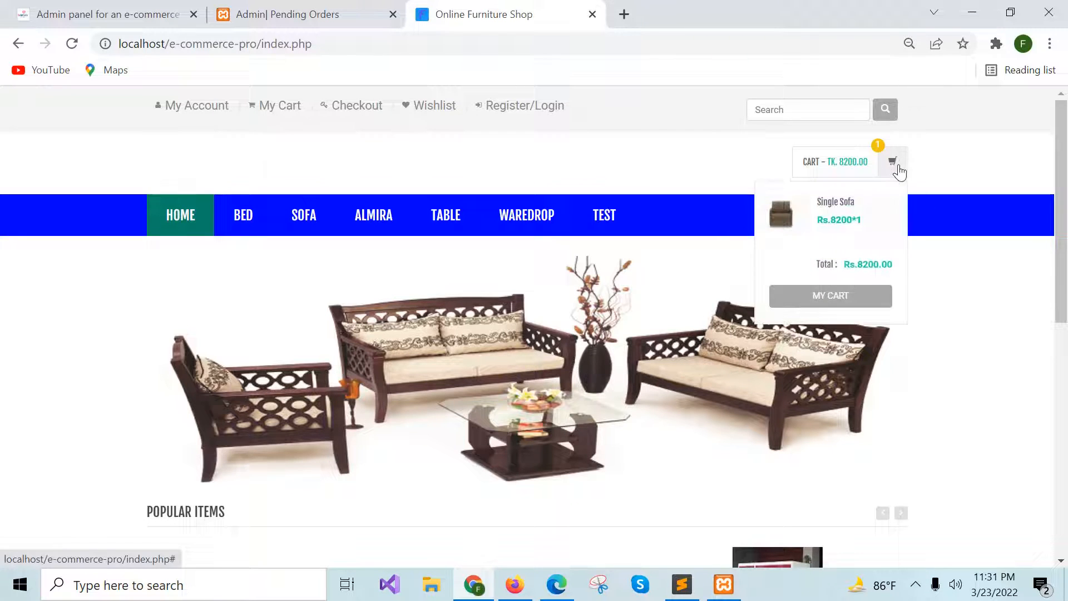
Go to My Cart and proceed to checkout with the Single Sofa
left_click(830, 295)
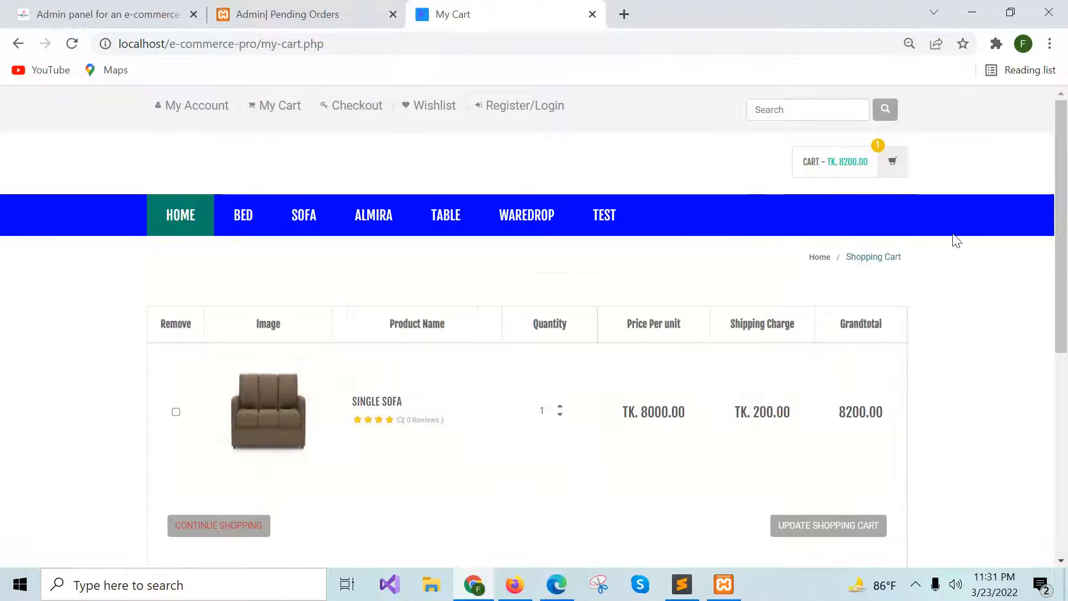
scroll("down", 3)
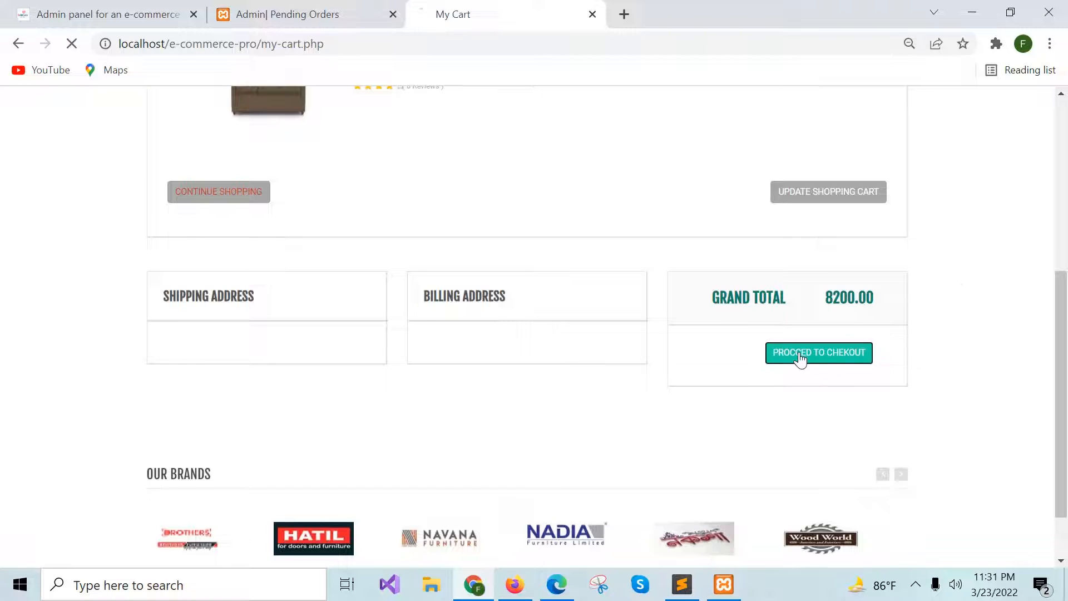
left_click(819, 353)
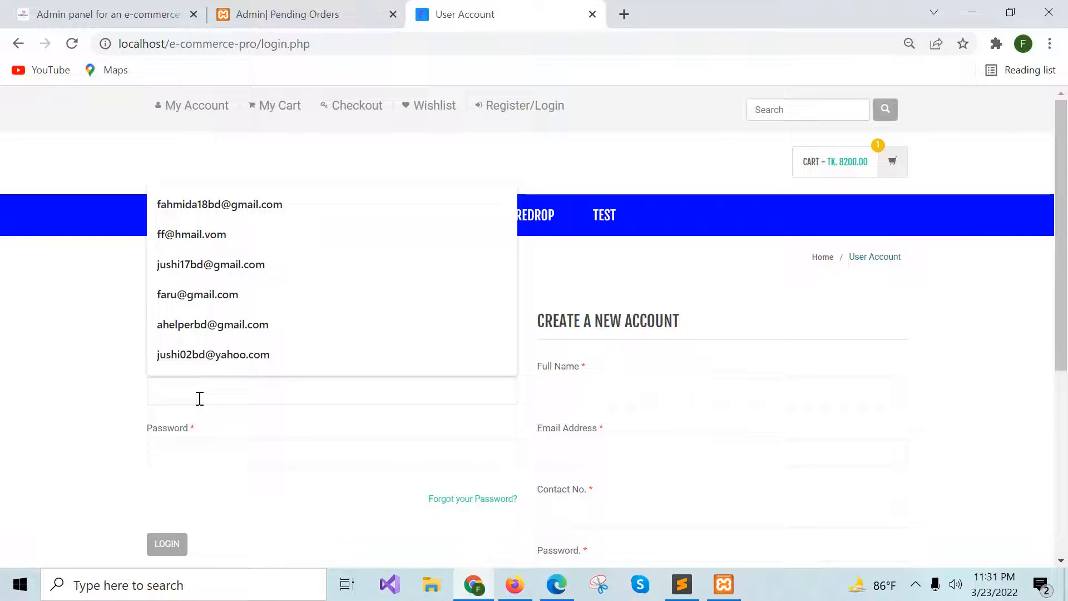
Sign in with the saved customer email and password, then proceed to checkout again
left_click(198, 293)
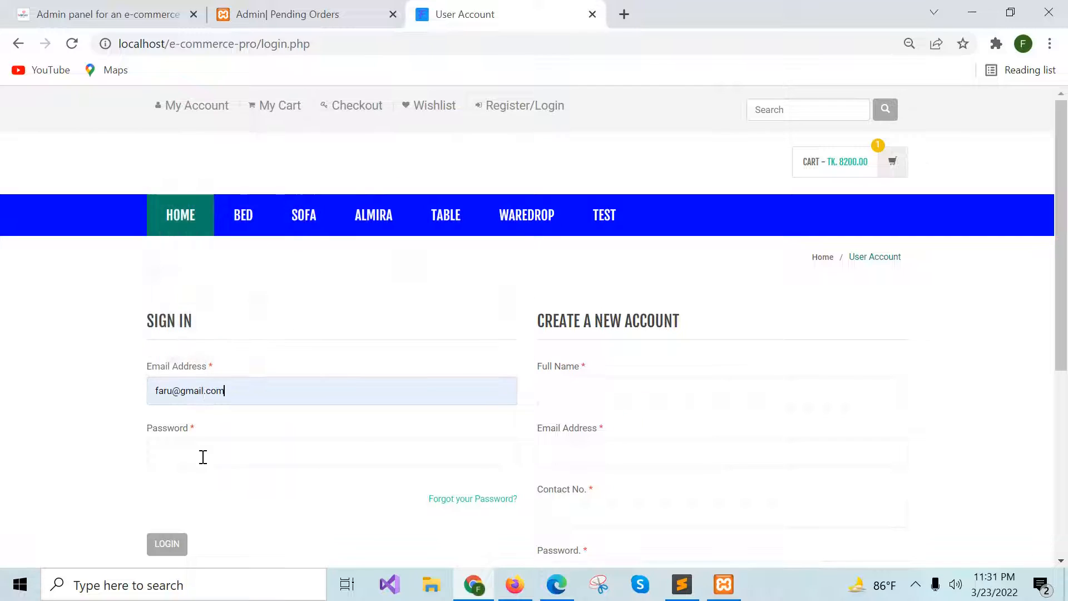
type("••")
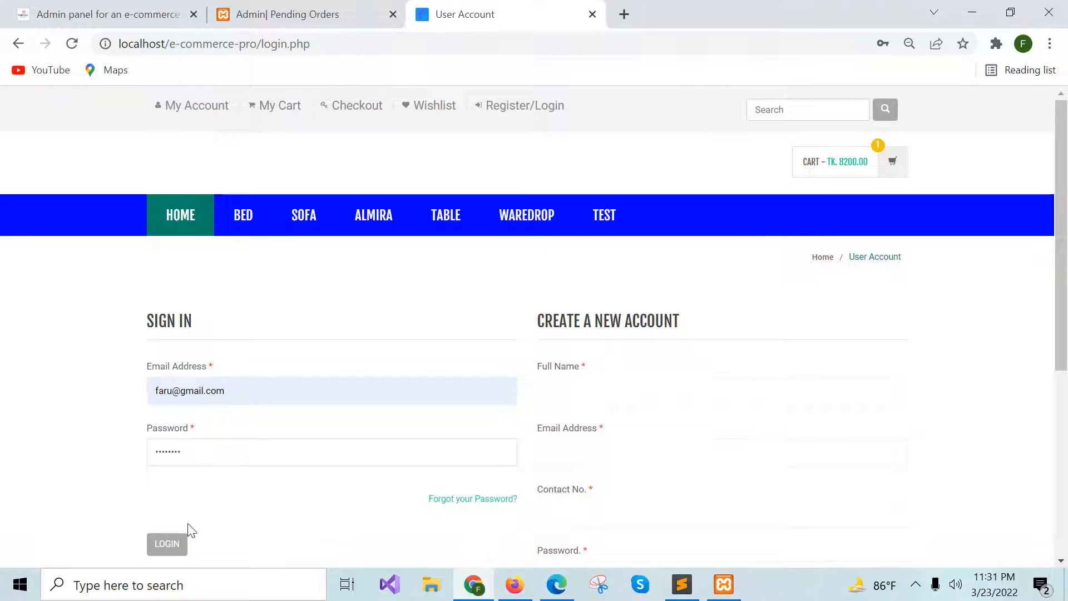
left_click(166, 544)
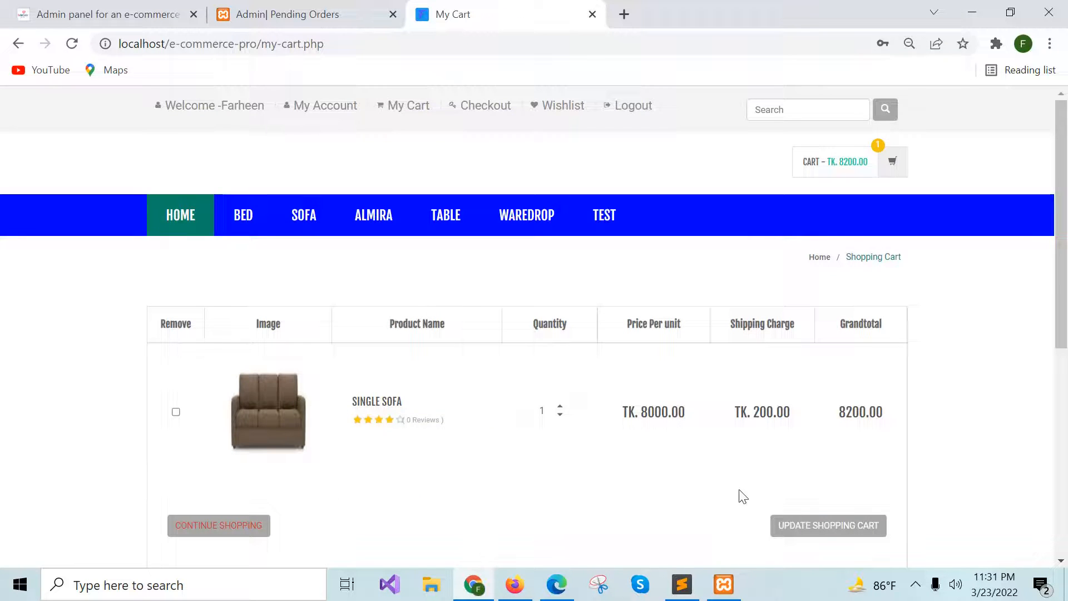
scroll("down", 3)
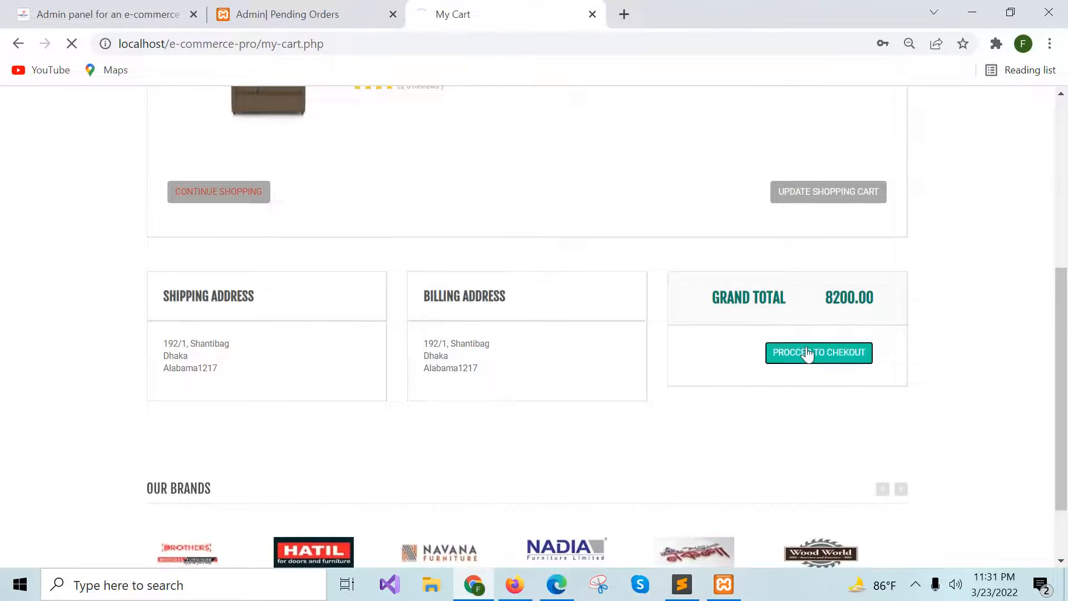
left_click(818, 353)
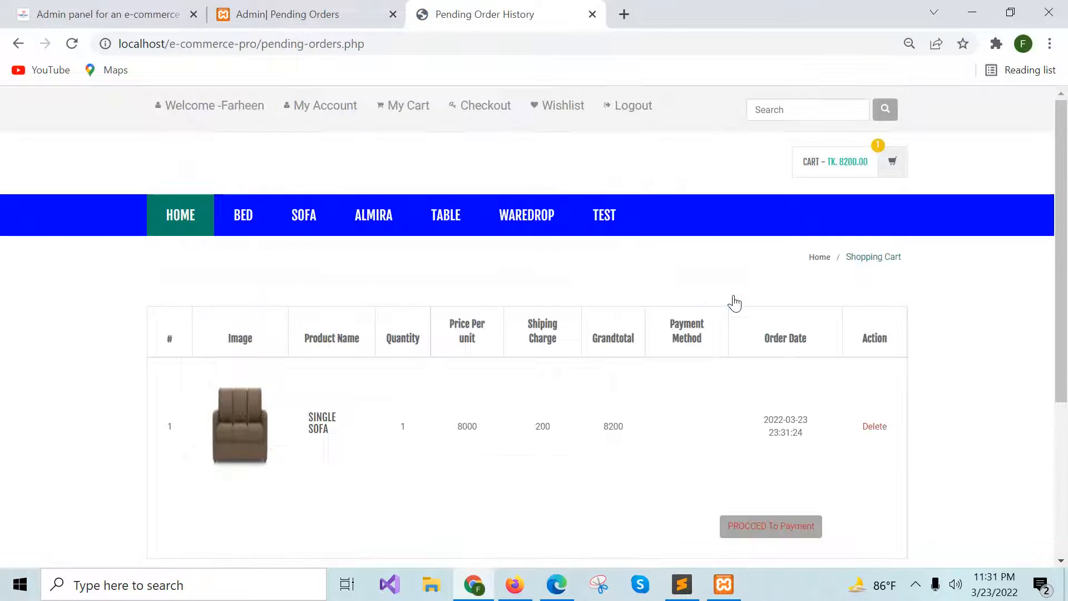
Pay for the Single Sofa order by Debit / Credit card and return to admin Pending Orders
left_click(769, 526)
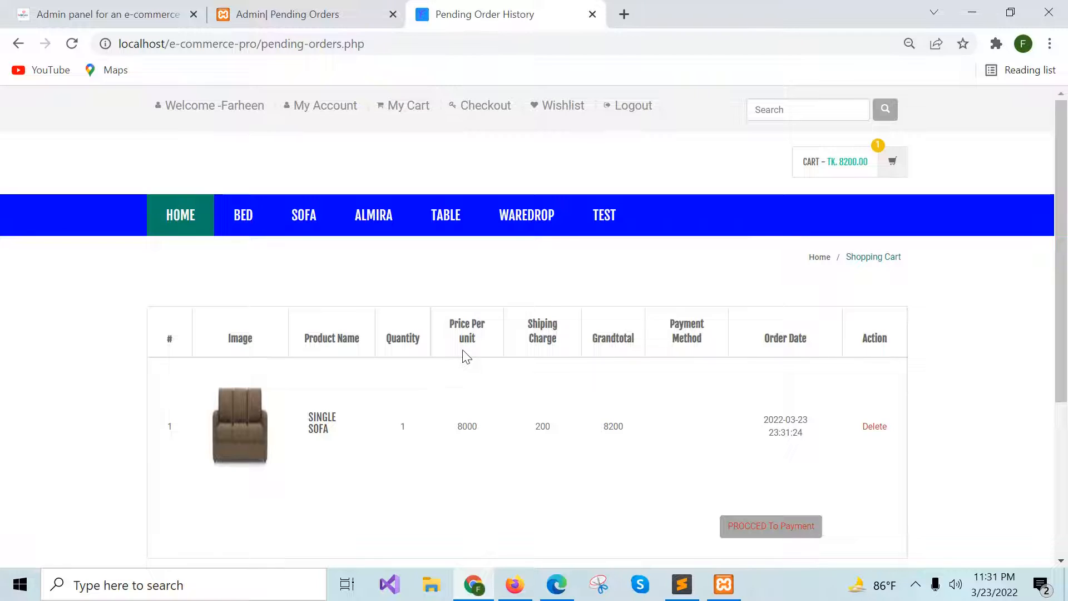
left_click(770, 526)
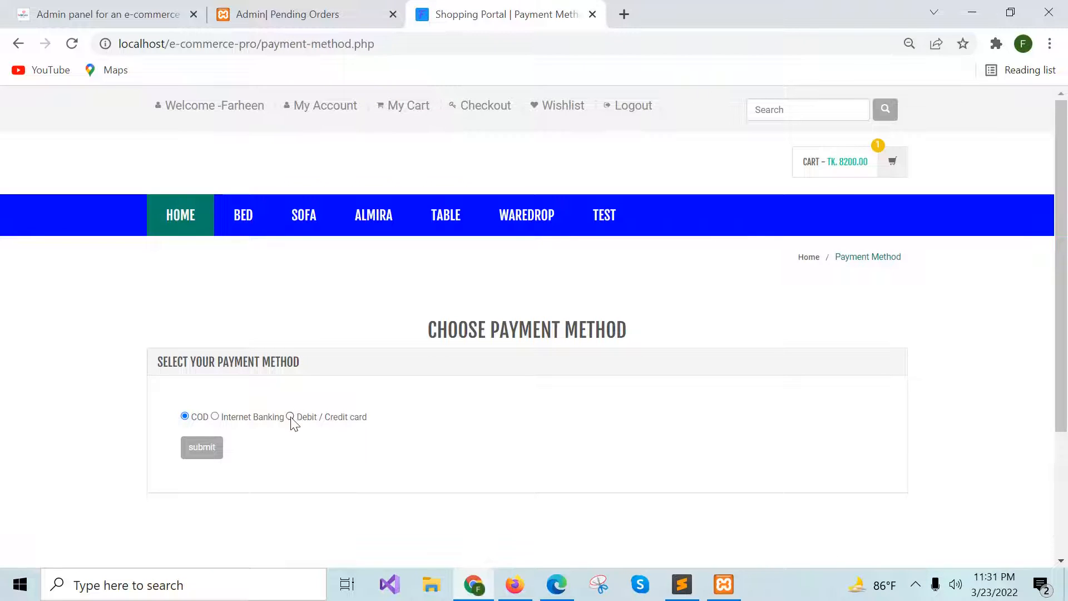
left_click(201, 447)
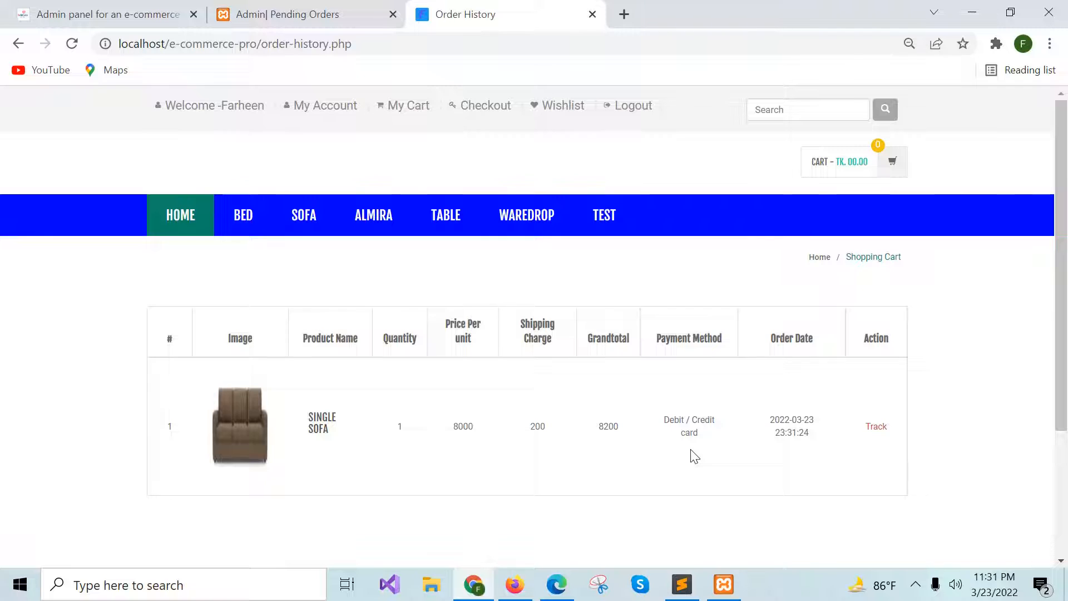
left_click(305, 13)
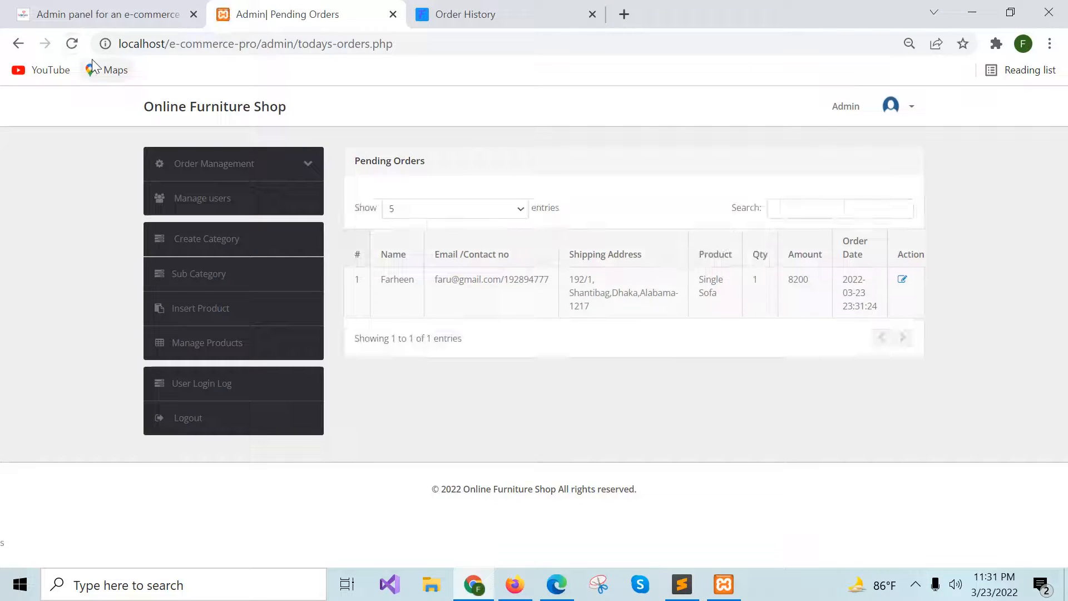
Browse Order Management: Today's Orders, Pending Orders, then Delivered Orders (empty)
left_click(214, 163)
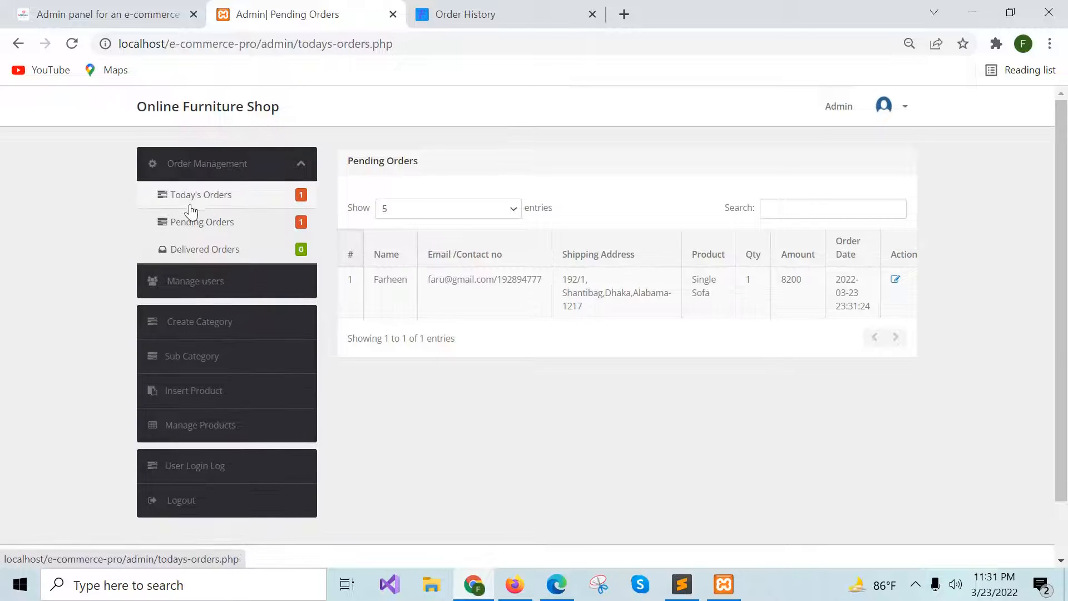
left_click(207, 163)
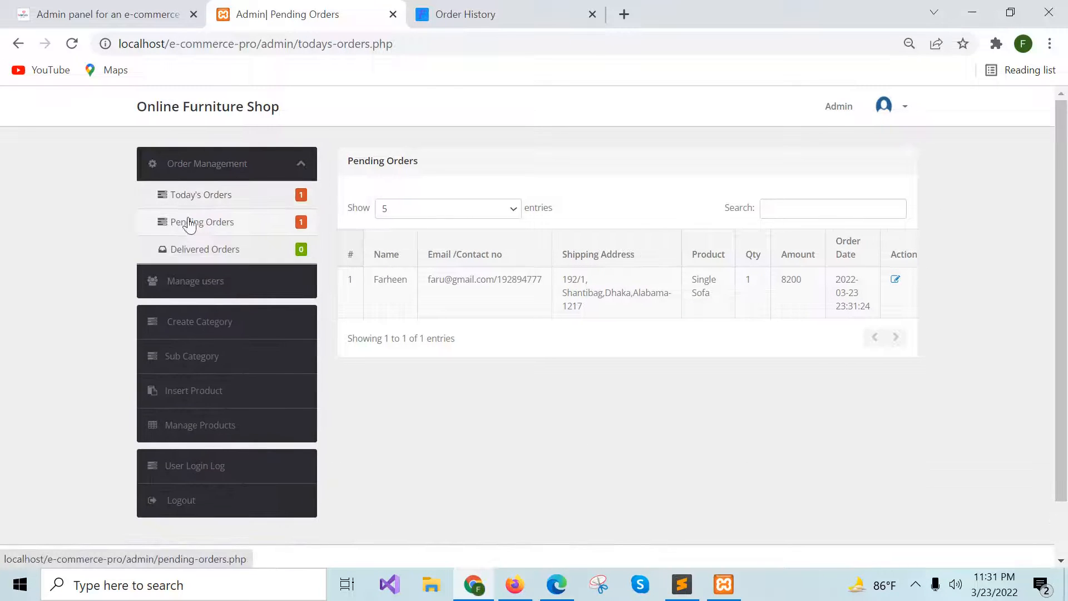
left_click(202, 222)
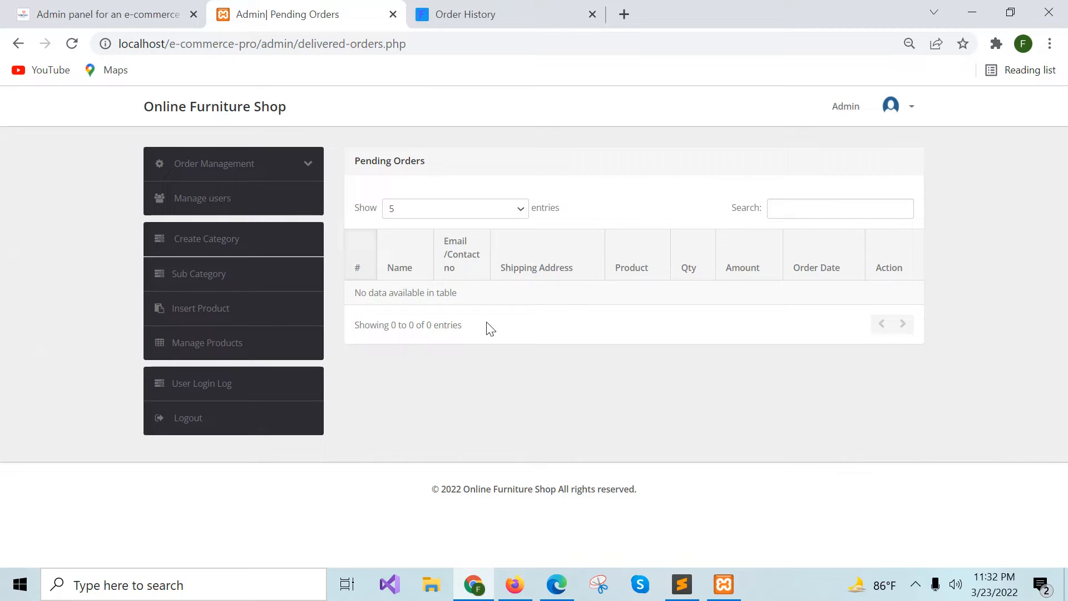
mouse_move(738, 559)
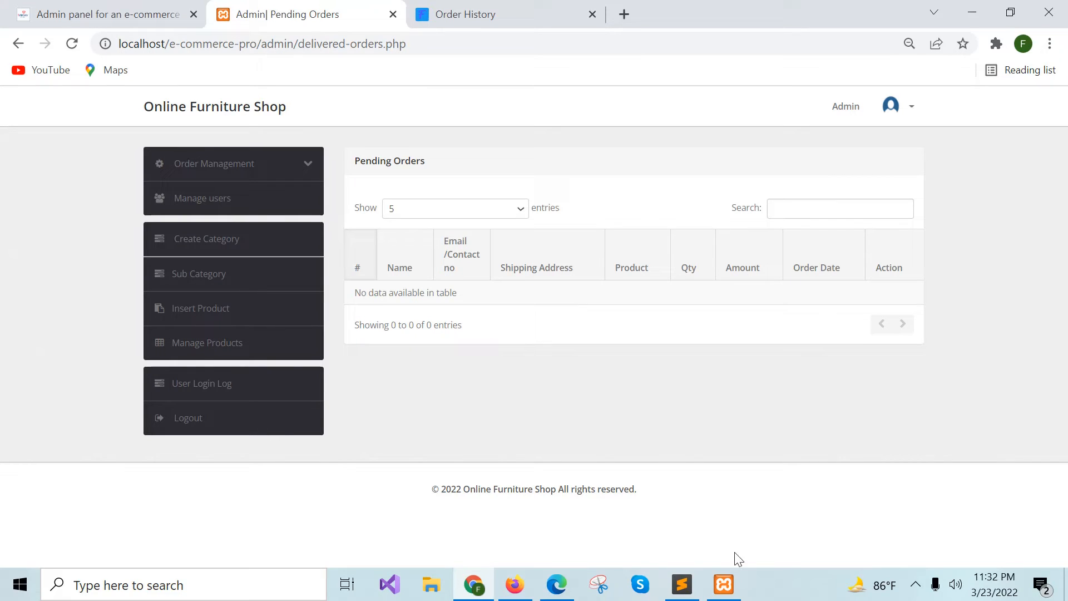